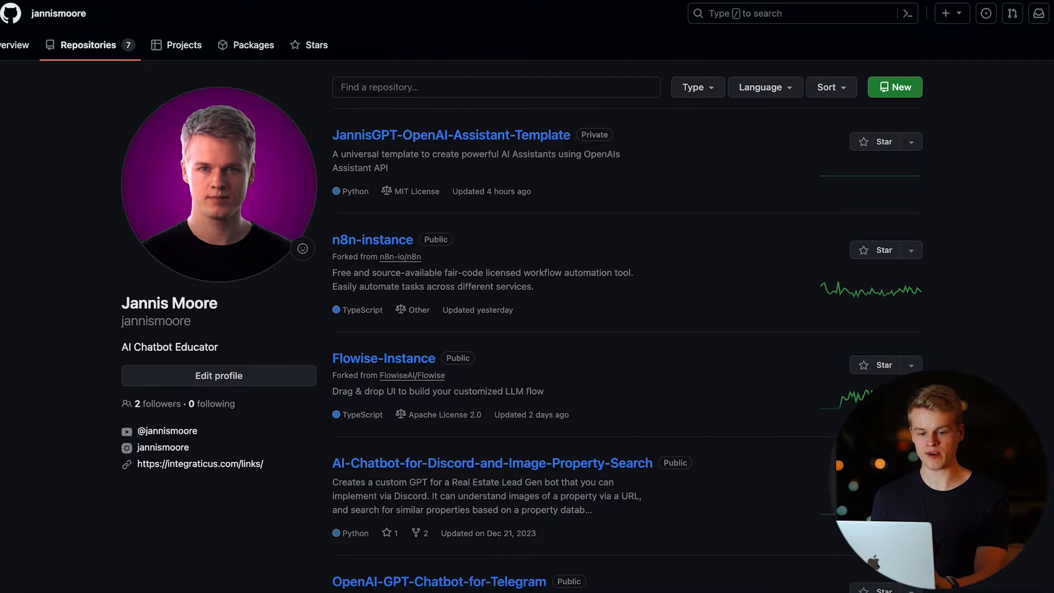
{"action": "mouse_move", "coordinate": [122, 27]}
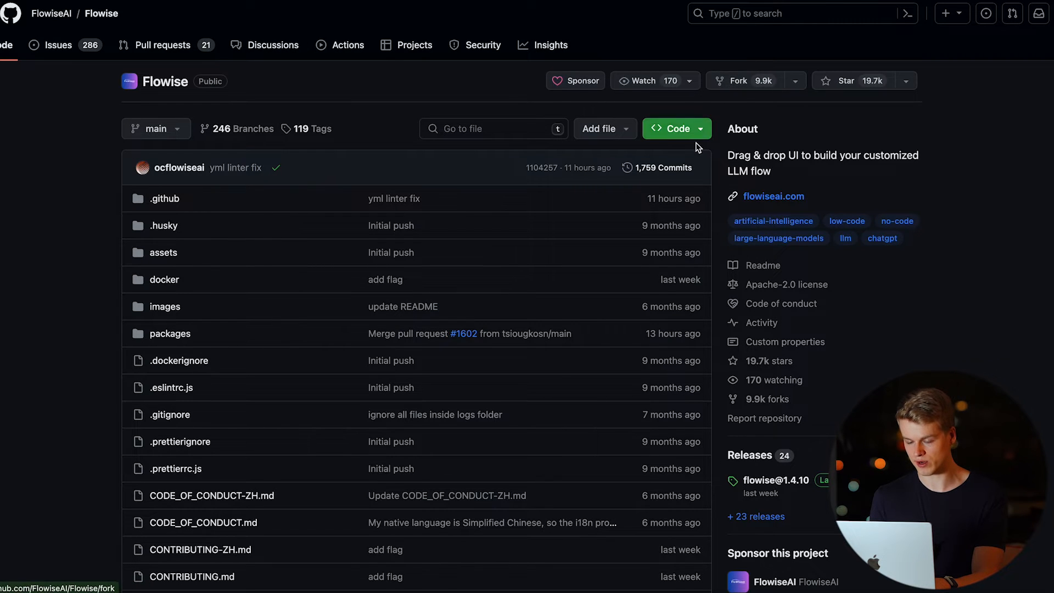
View the forked Flowise-Instance repository before returning to Render.
{"action": "left_click", "coordinate": [738, 82]}
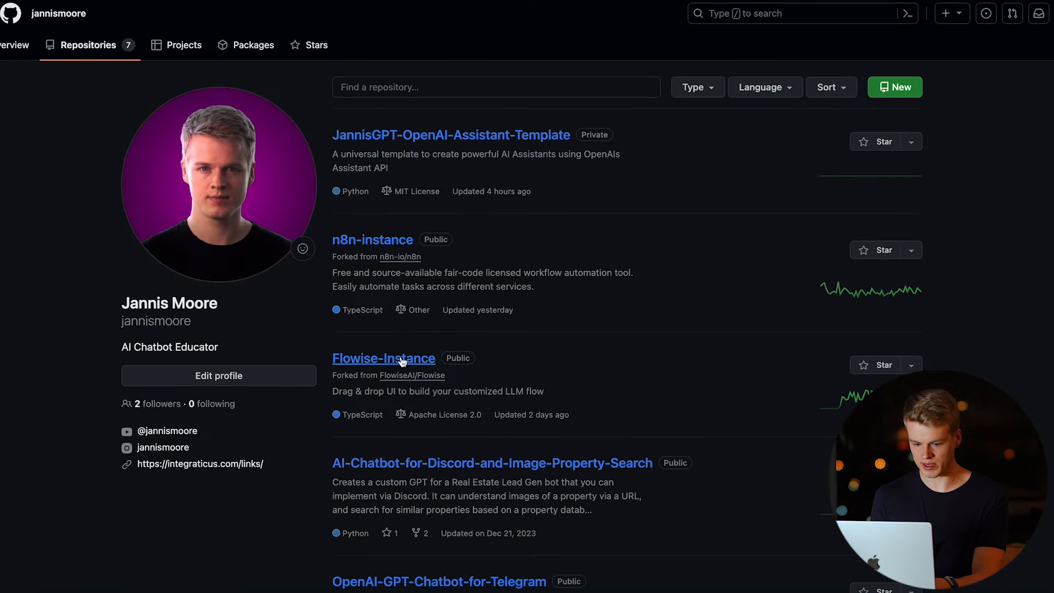
{"action": "left_click", "coordinate": [384, 358]}
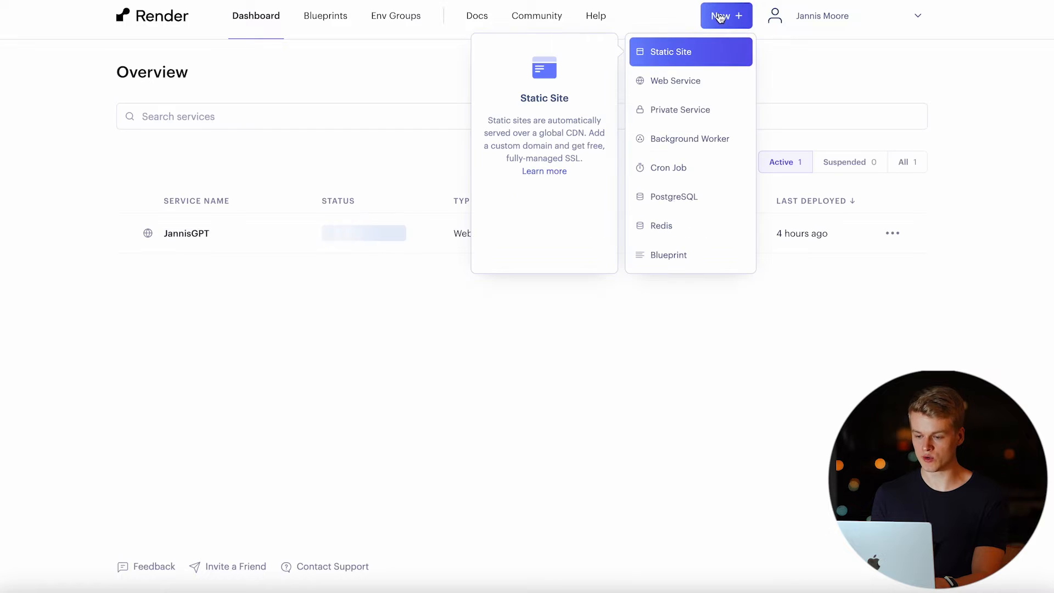
{"action": "mouse_move", "coordinate": [669, 85]}
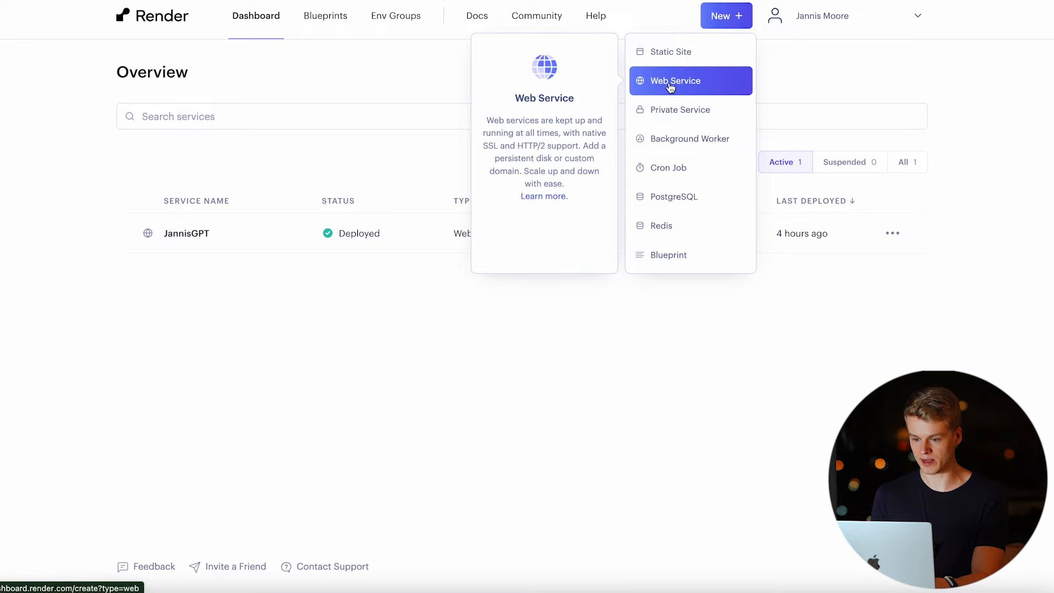
Start a new Web Service that builds and deploys from a Git repository.
{"action": "left_click", "coordinate": [673, 81]}
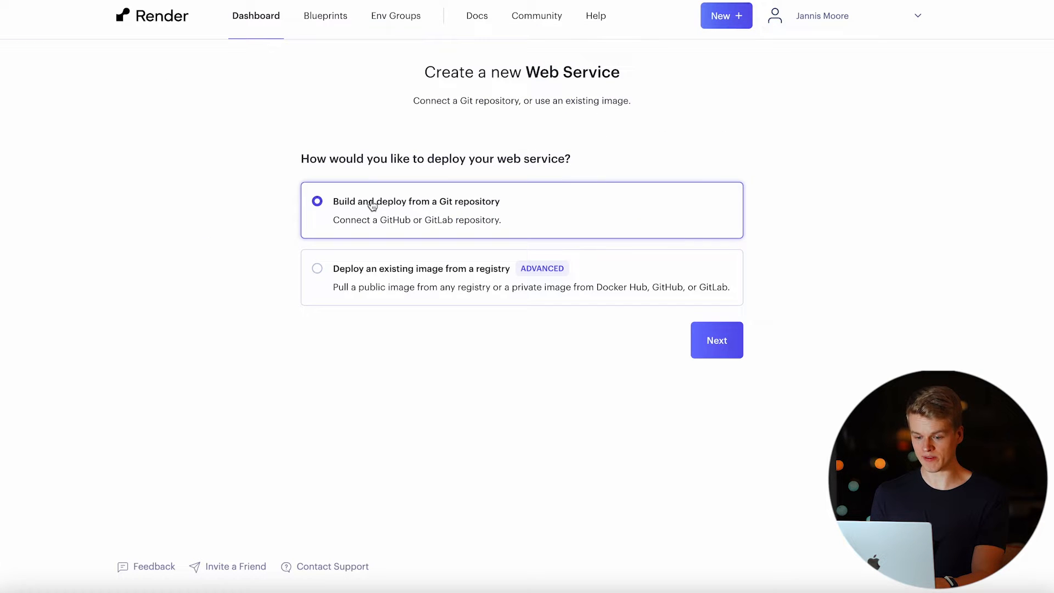
{"action": "mouse_move", "coordinate": [531, 202]}
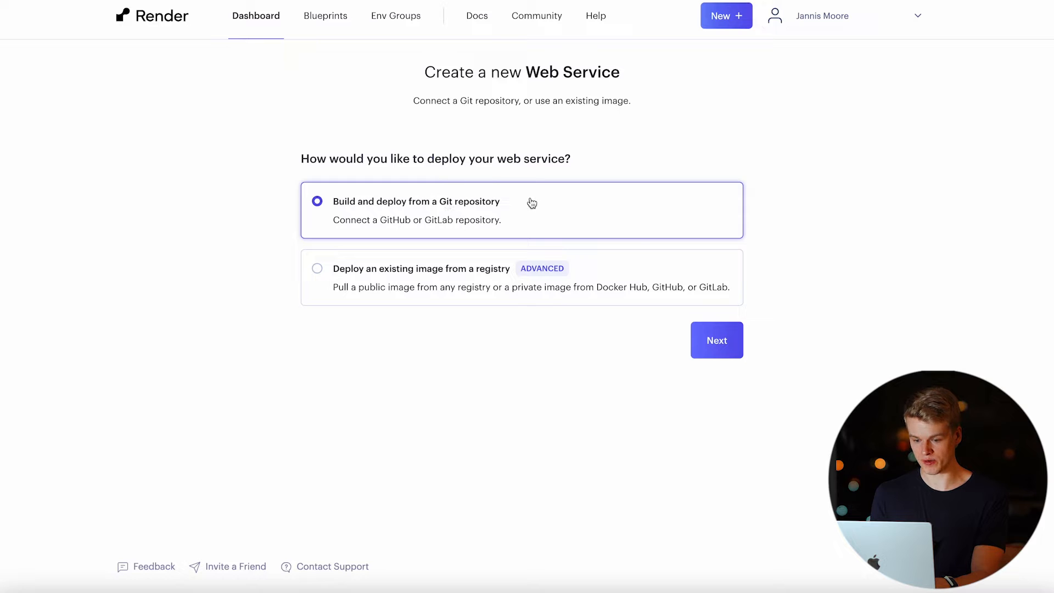
{"action": "left_click", "coordinate": [716, 341]}
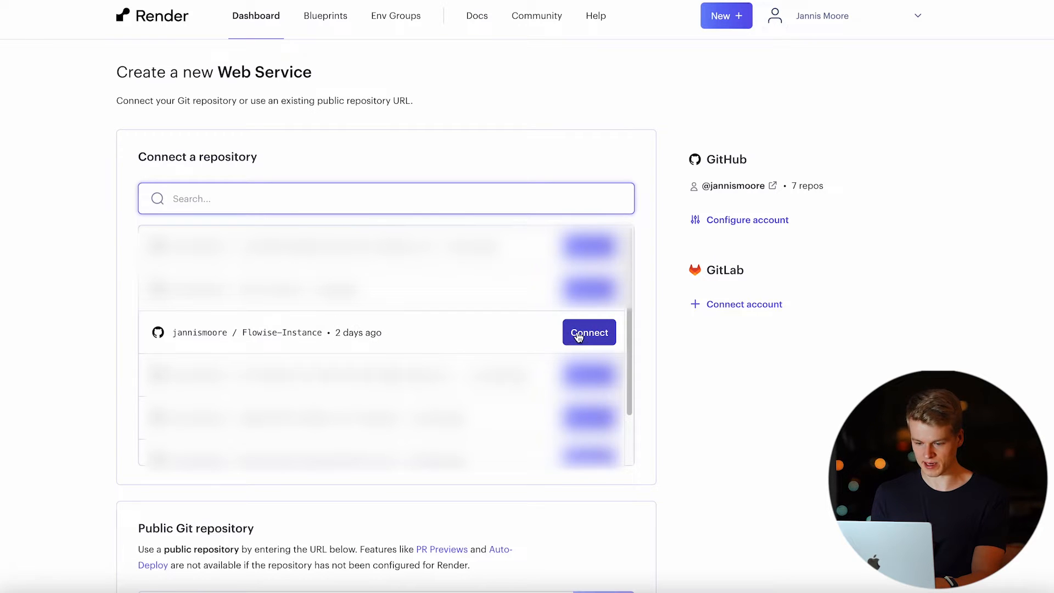
Connect the Flowise-Instance repository, name the service Flowise and keep the Frankfurt region.
{"action": "left_click", "coordinate": [588, 333]}
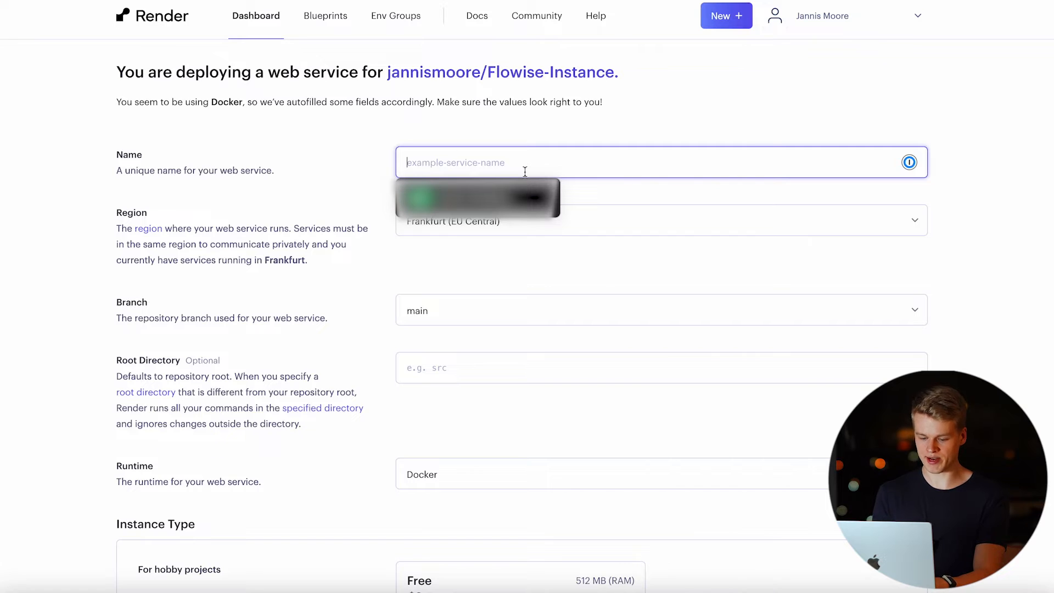
{"action": "type", "text": "Flw"}
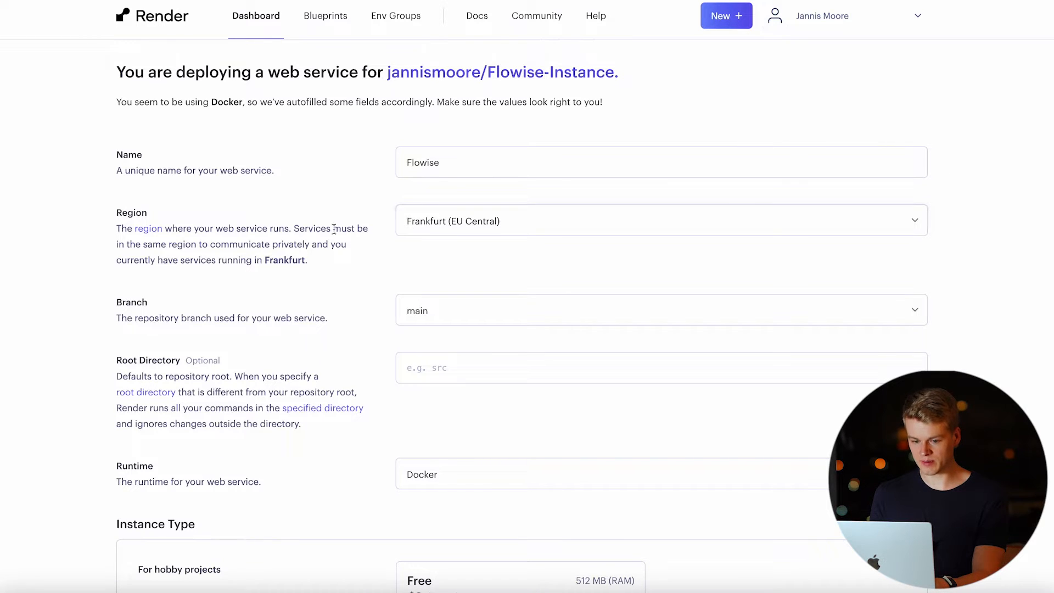
{"action": "mouse_move", "coordinate": [444, 219]}
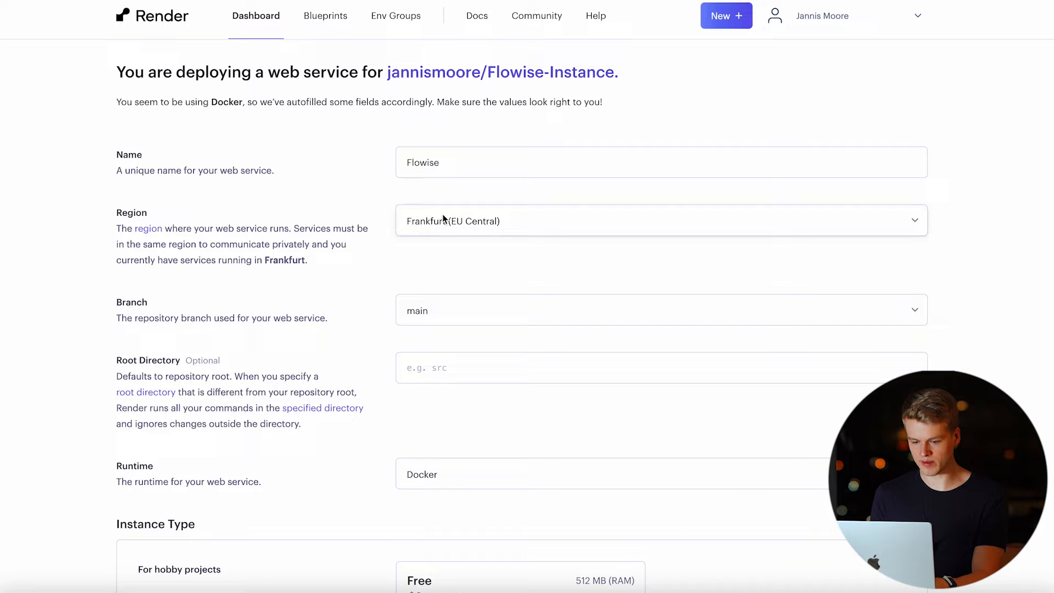
{"action": "left_click", "coordinate": [660, 221]}
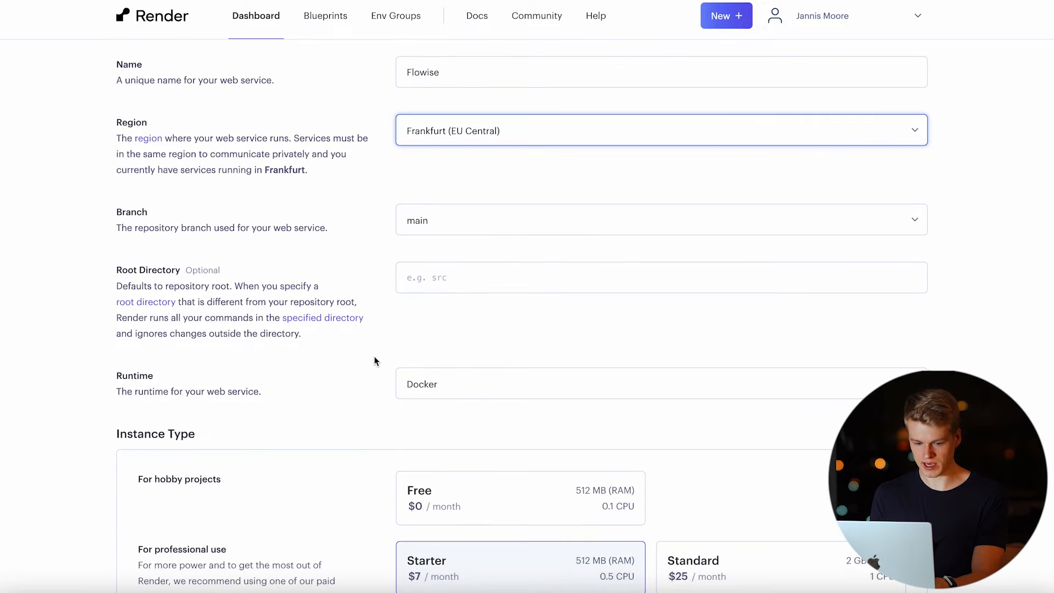
Keep the Docker runtime and choose the Free instance type.
{"action": "scroll", "scroll_direction": "down", "scroll_amount": 3}
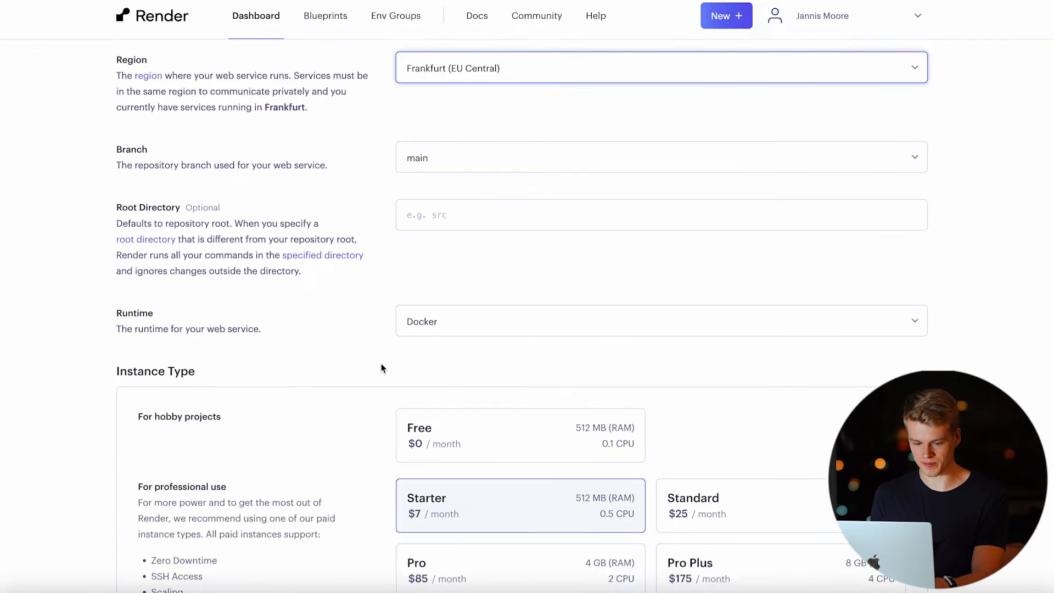
{"action": "scroll", "scroll_direction": "down", "scroll_amount": 3}
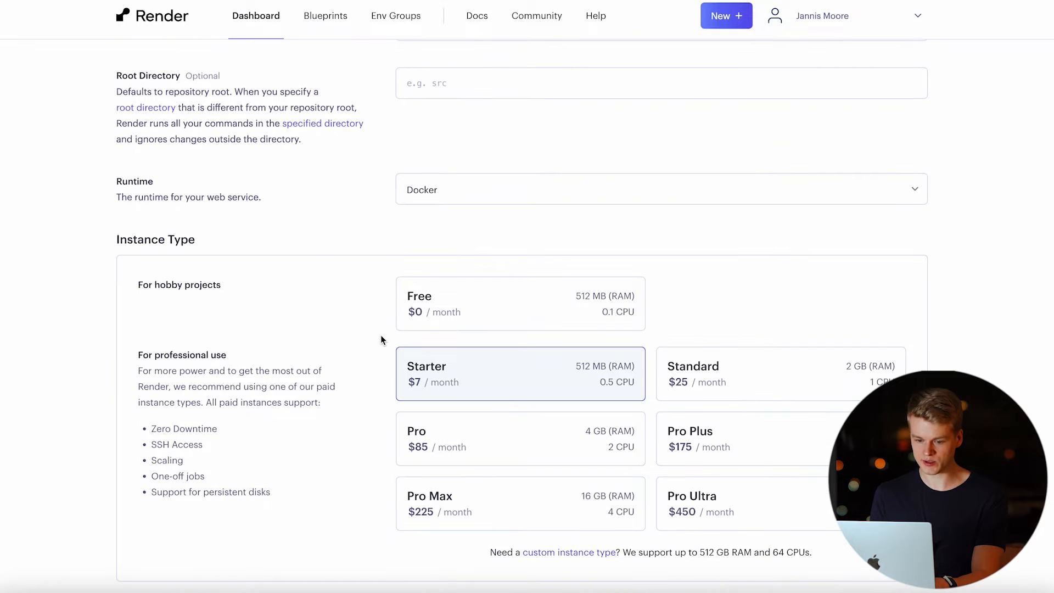
{"action": "mouse_move", "coordinate": [470, 311]}
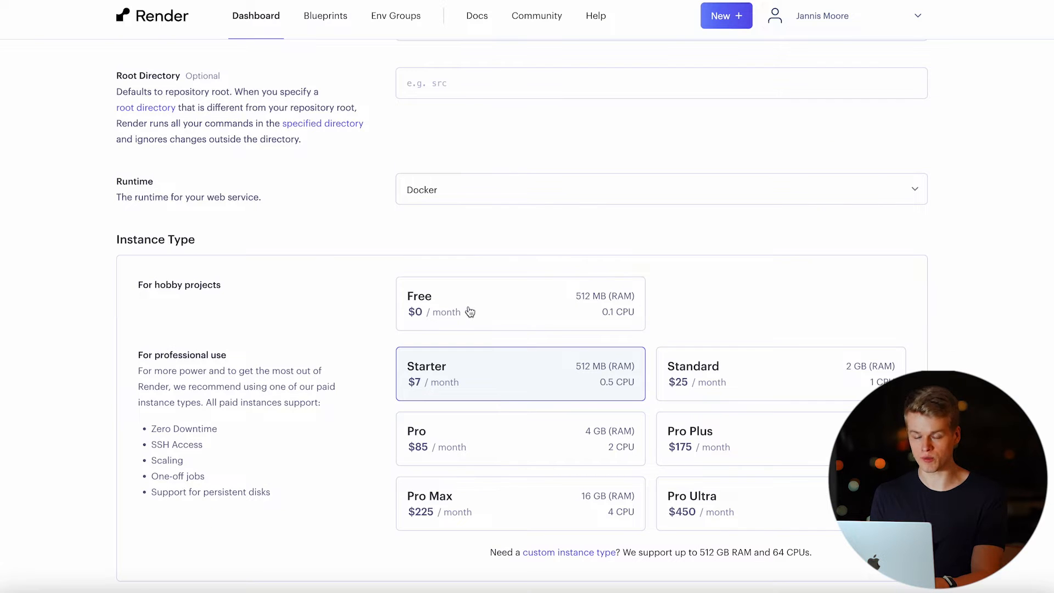
{"action": "left_click", "coordinate": [503, 303]}
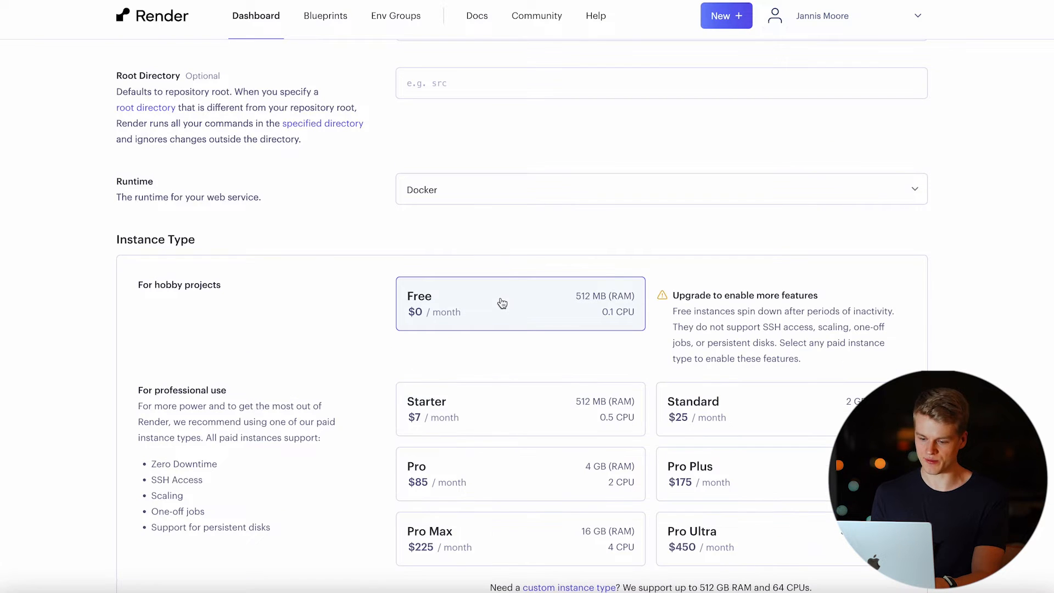
{"action": "scroll", "scroll_direction": "down", "scroll_amount": 3}
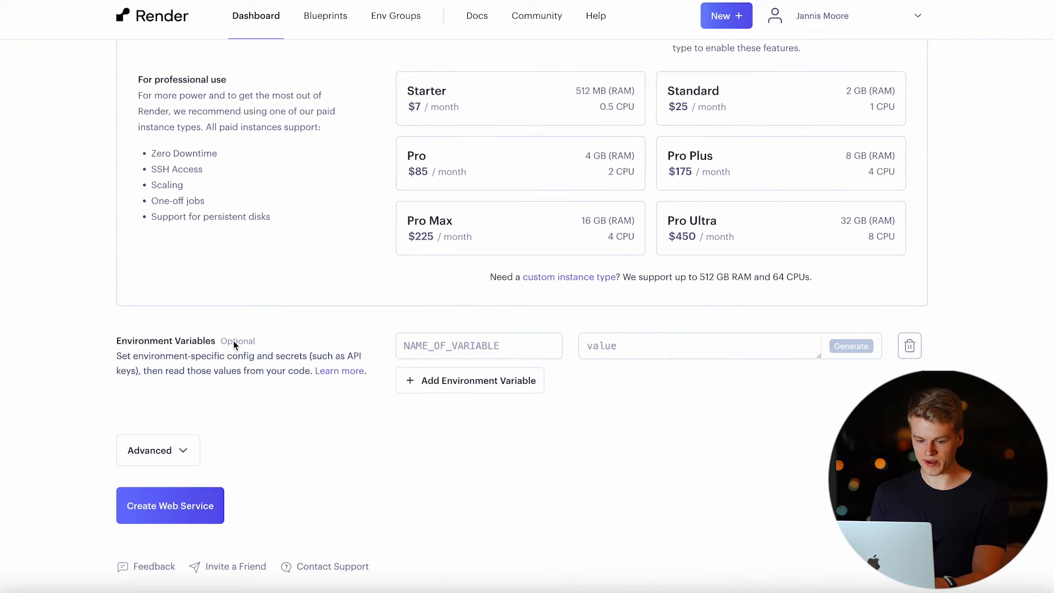
{"action": "left_click", "coordinate": [478, 346]}
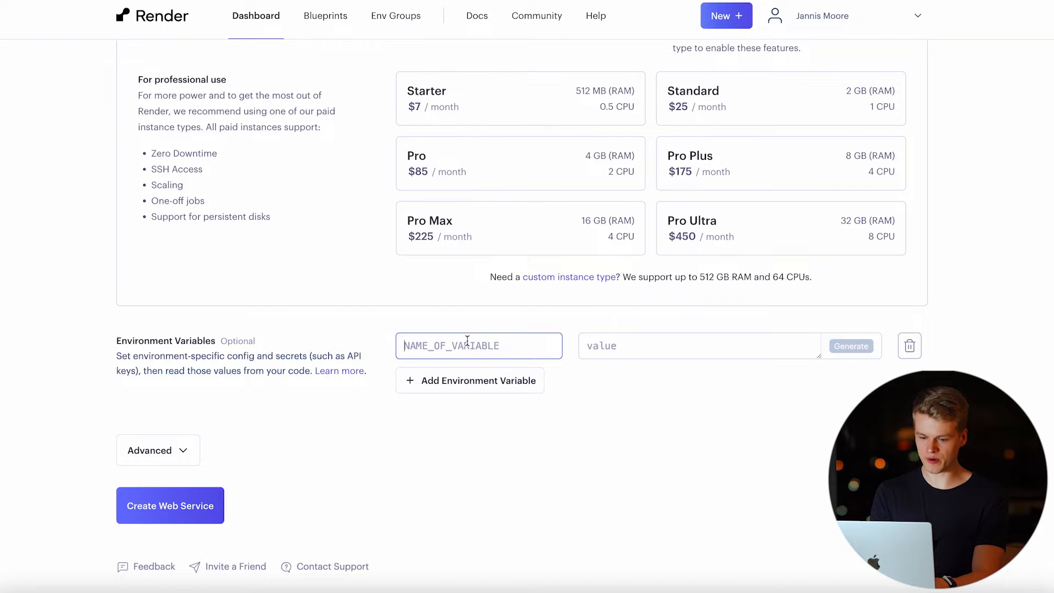
{"action": "type", "text": "NODE_VERSION"}
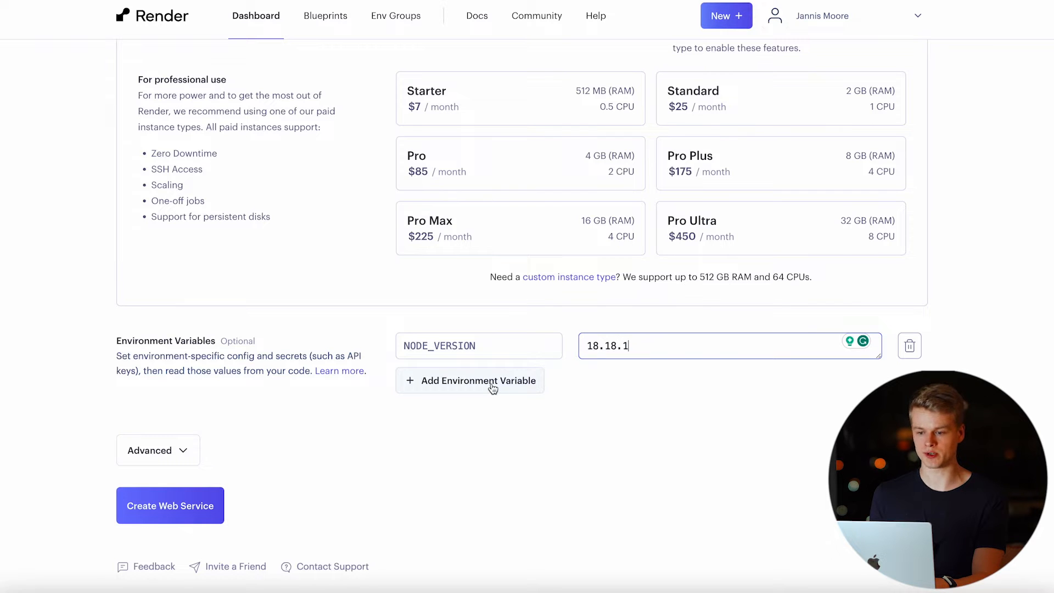
{"action": "left_click", "coordinate": [477, 380]}
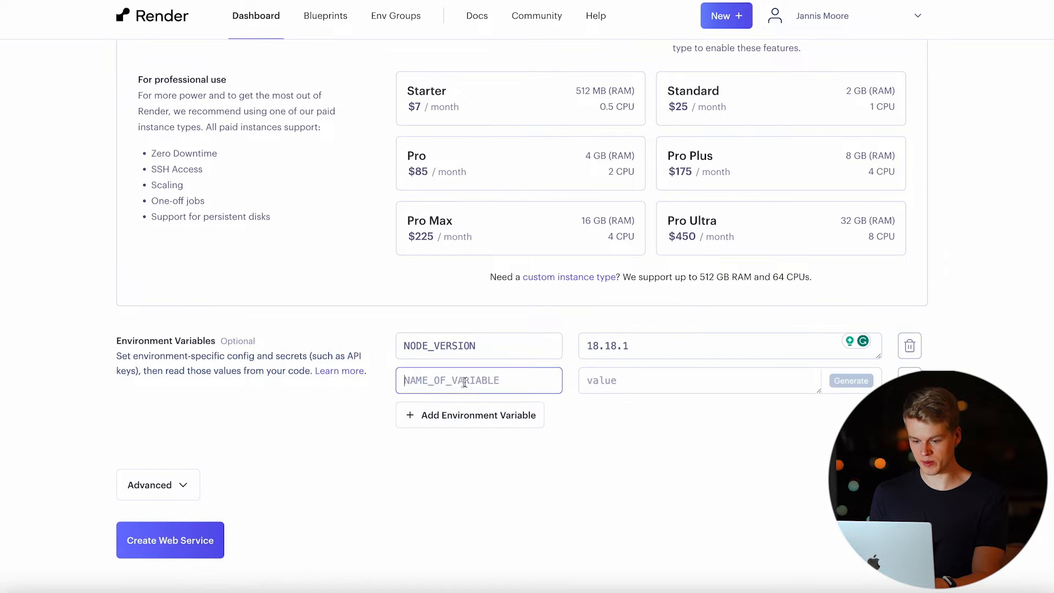
{"action": "type", "text": "FLOWISE_USERNAME"}
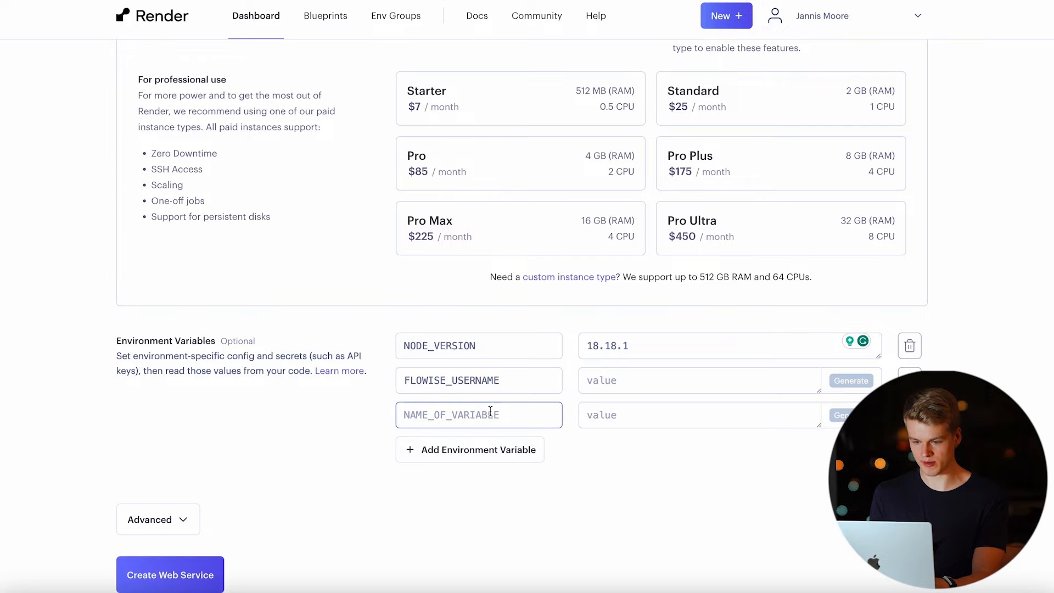
{"action": "type", "text": "FLOWISE_PASSWORD"}
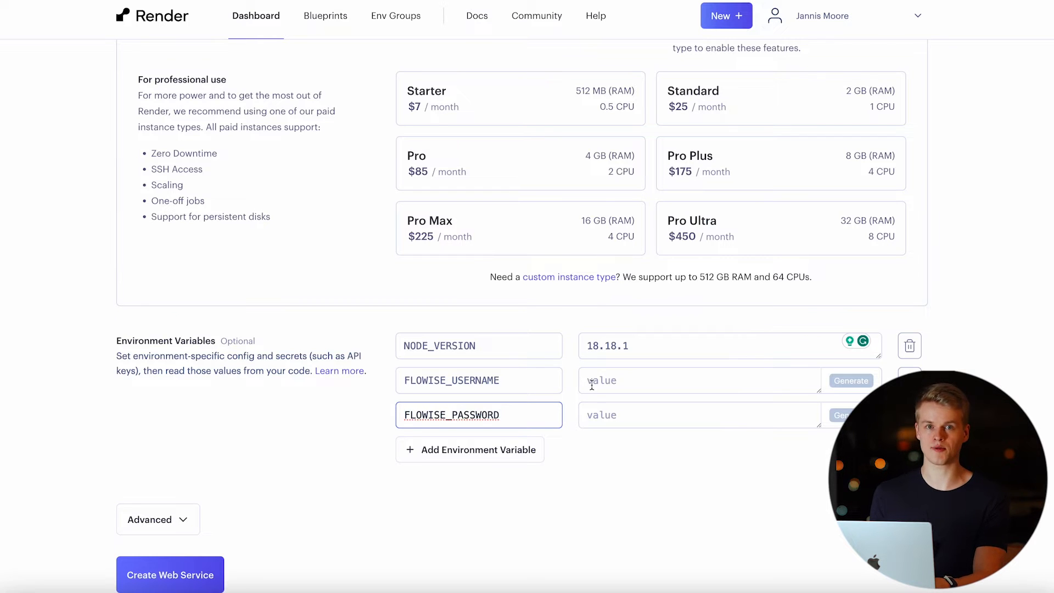
{"action": "type", "text": "user"}
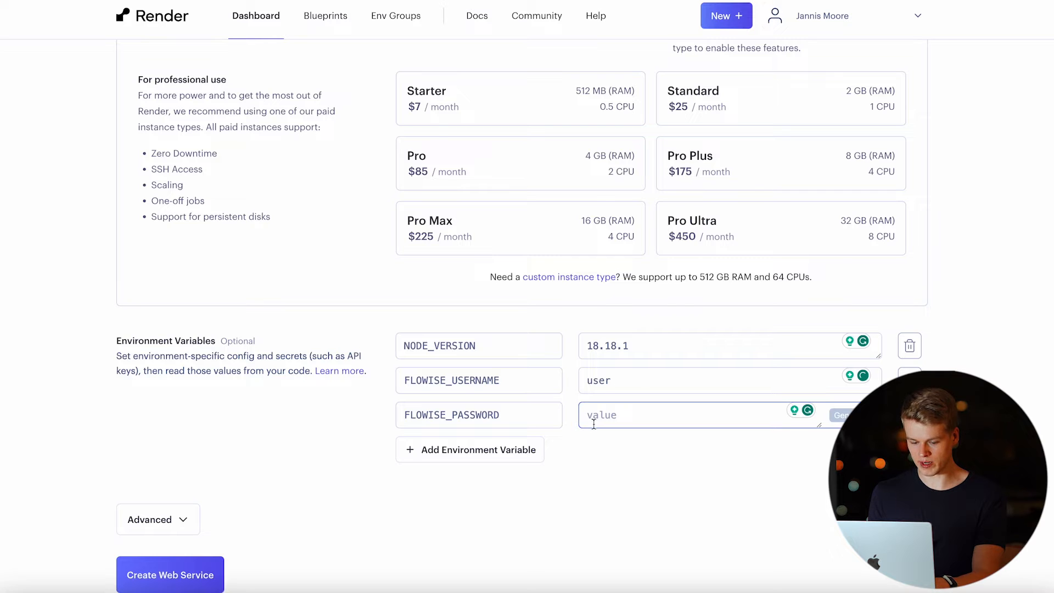
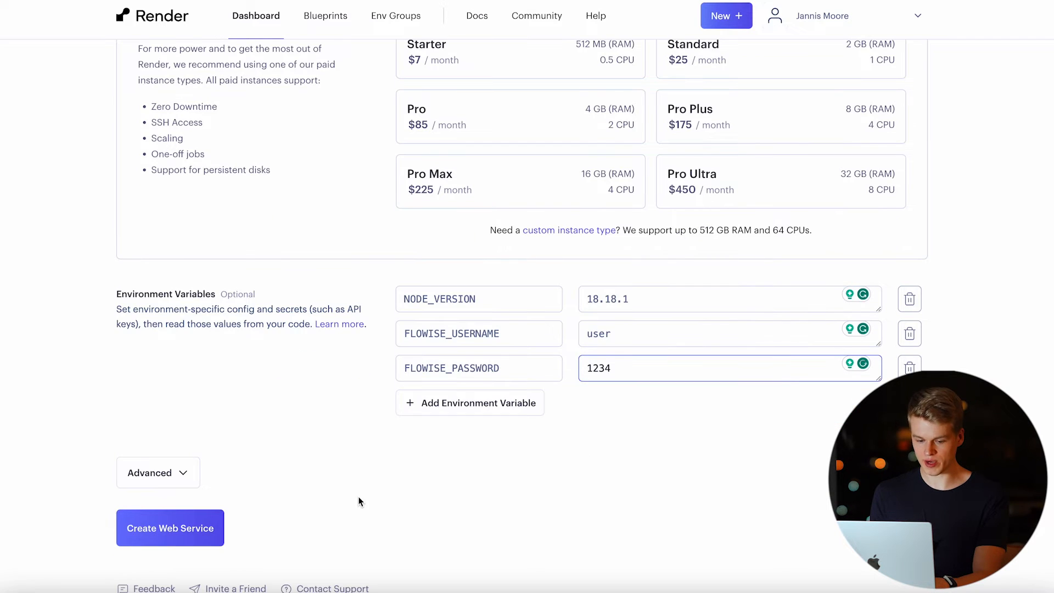
Create the web service with the completed form.
{"action": "left_click", "coordinate": [170, 528]}
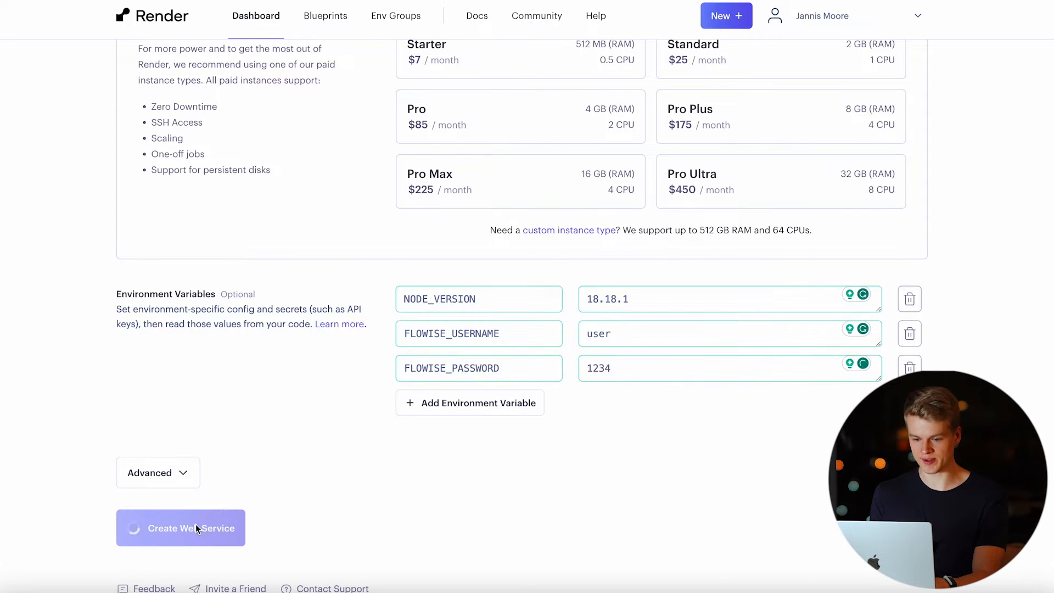
Submit service creation and watch the first build's logs, noting the free-instance spin-down notice.
{"action": "left_click", "coordinate": [180, 528]}
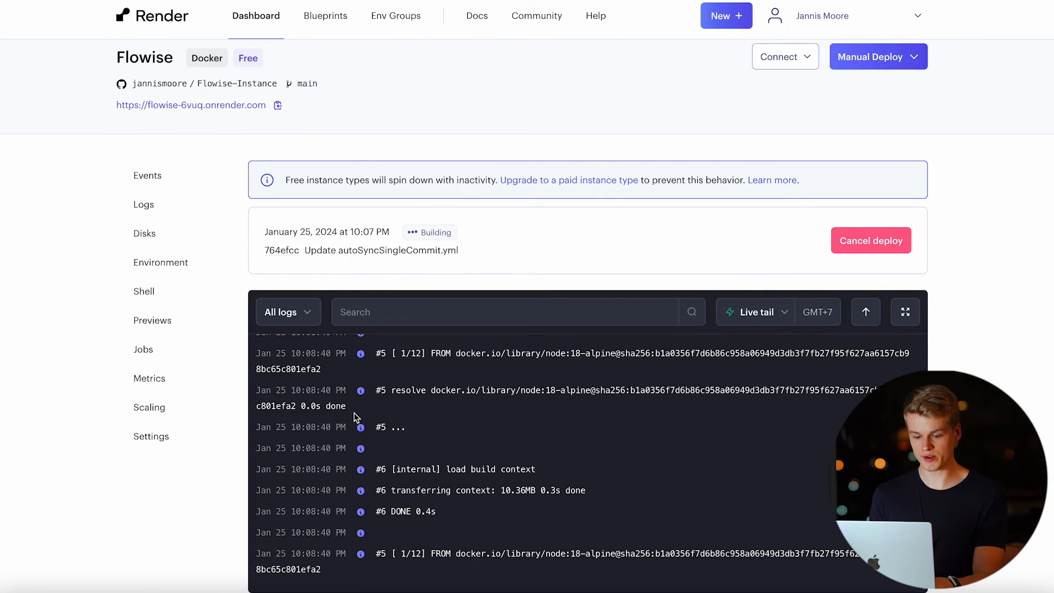
{"action": "scroll", "scroll_direction": "down", "scroll_amount": 3}
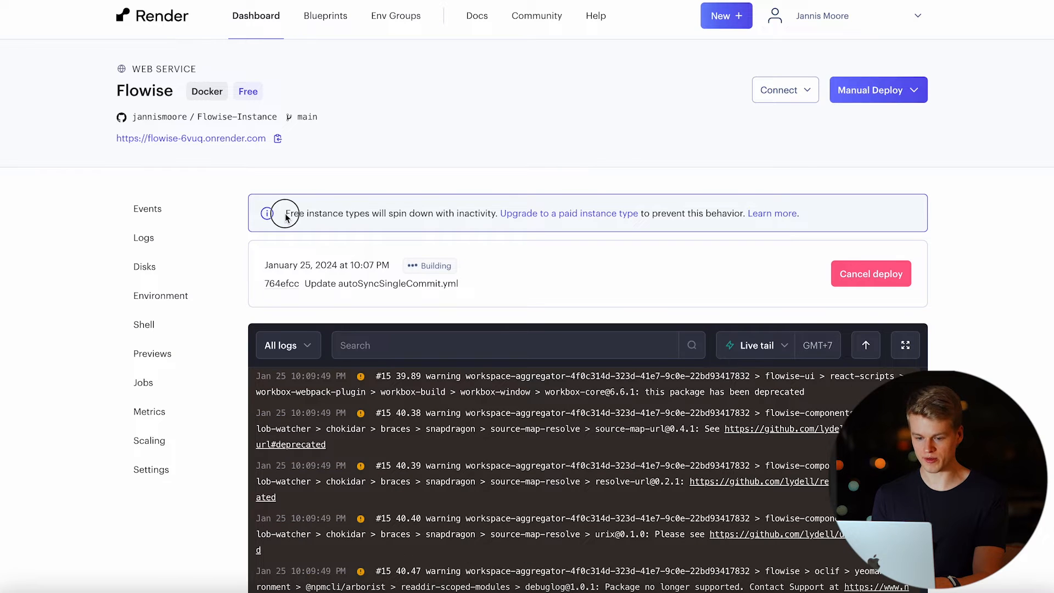
{"action": "left_click_drag", "start_coordinate": [285, 212], "coordinate": [497, 213]}
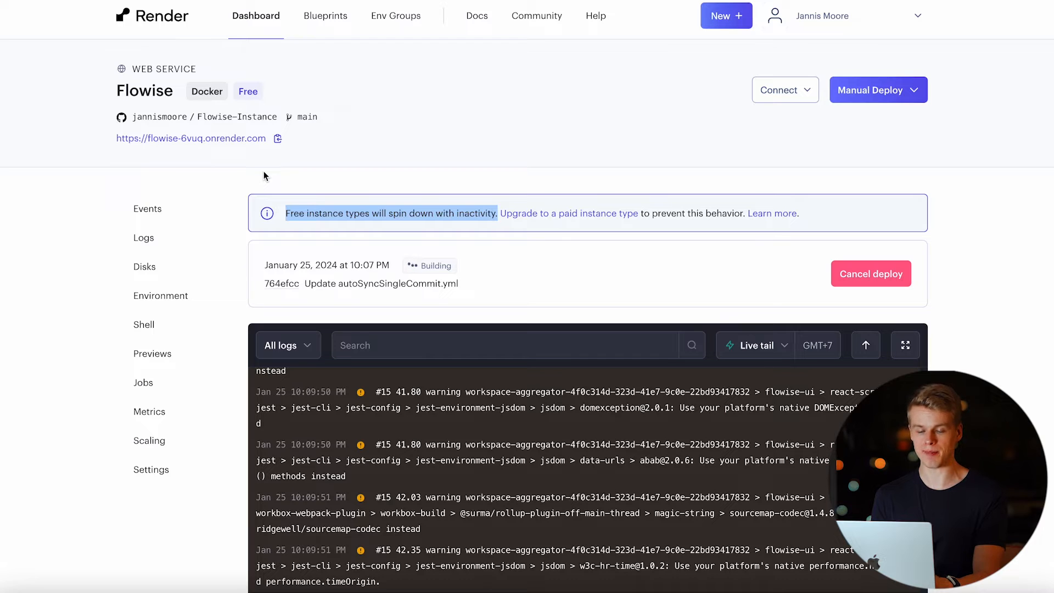
{"action": "scroll", "scroll_direction": "down", "scroll_amount": 3}
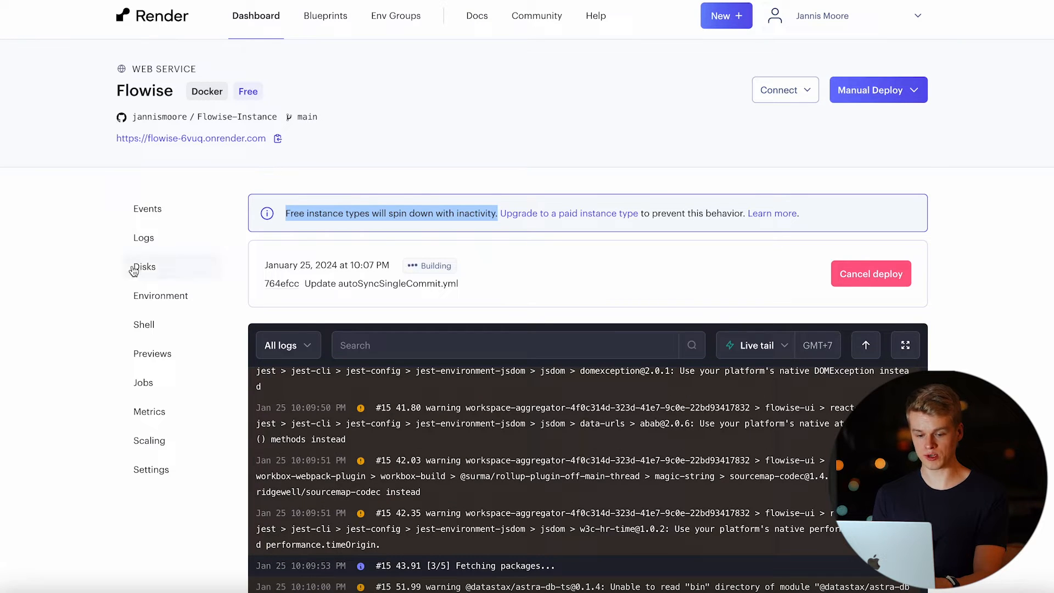
Try adding a disk and review the paid instance types offered instead on the Free plan.
{"action": "left_click", "coordinate": [144, 267]}
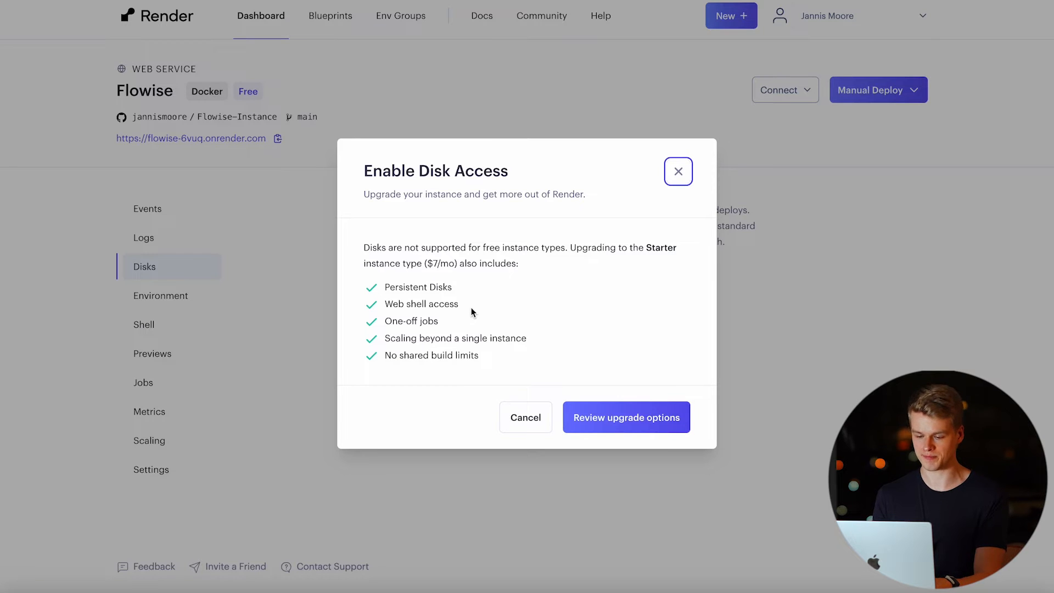
{"action": "mouse_move", "coordinate": [615, 422]}
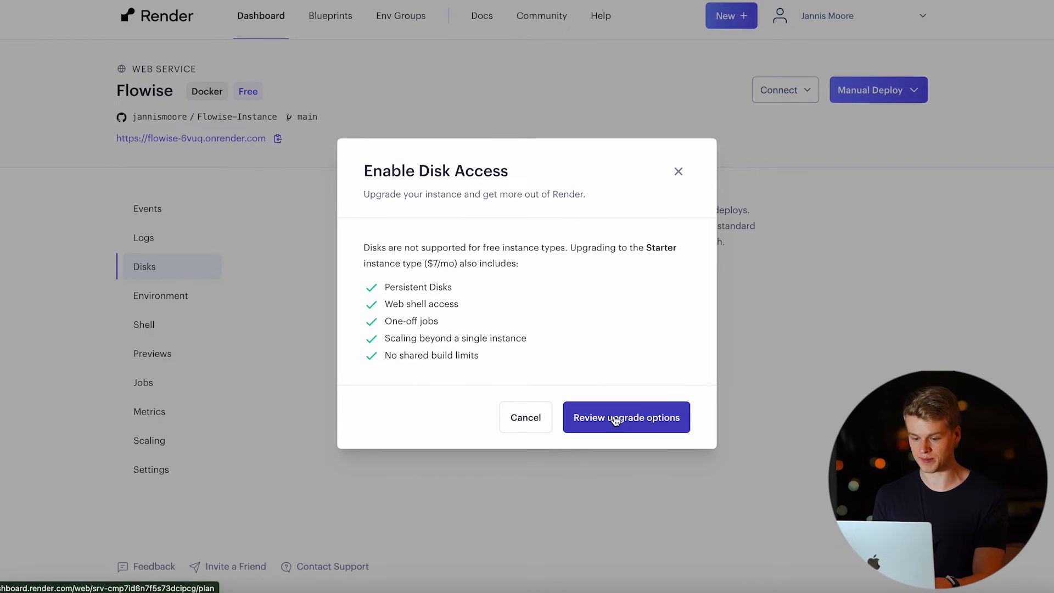
{"action": "left_click", "coordinate": [626, 417]}
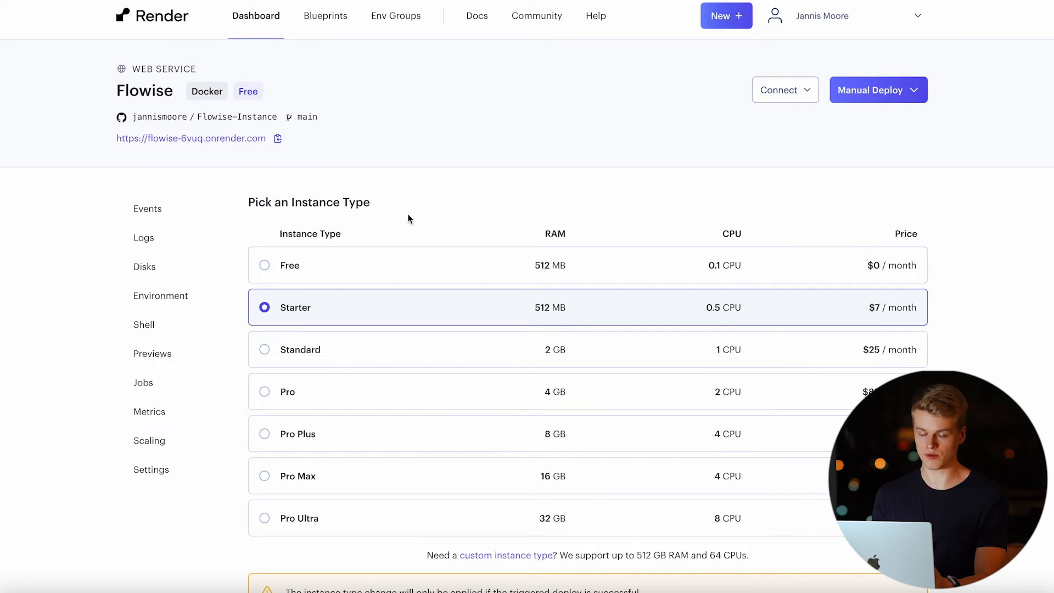
{"action": "mouse_move", "coordinate": [160, 299]}
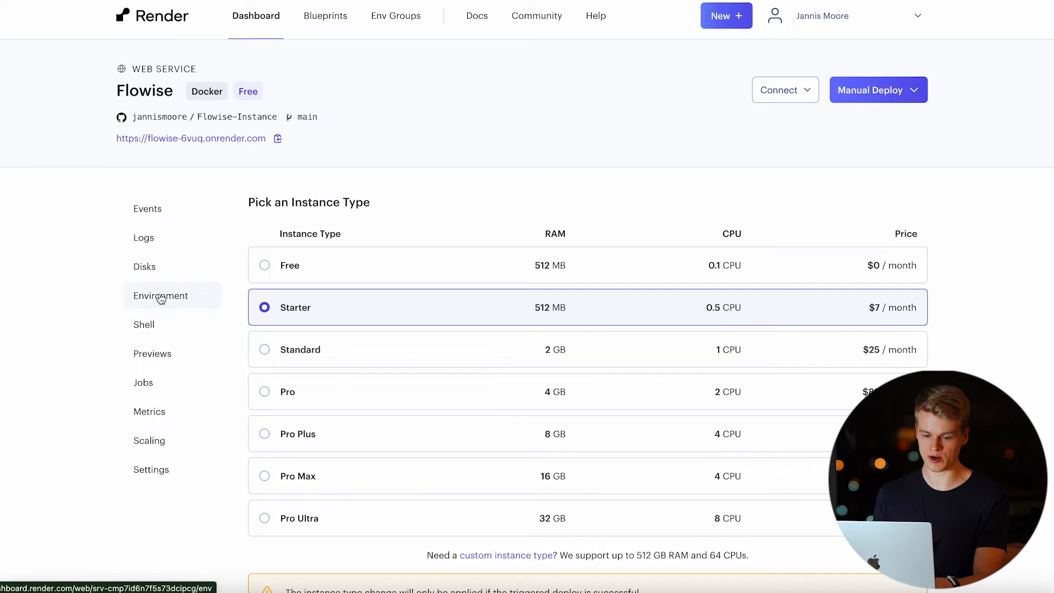
Review the service's environment variables, then return to the deploy events.
{"action": "left_click", "coordinate": [161, 296]}
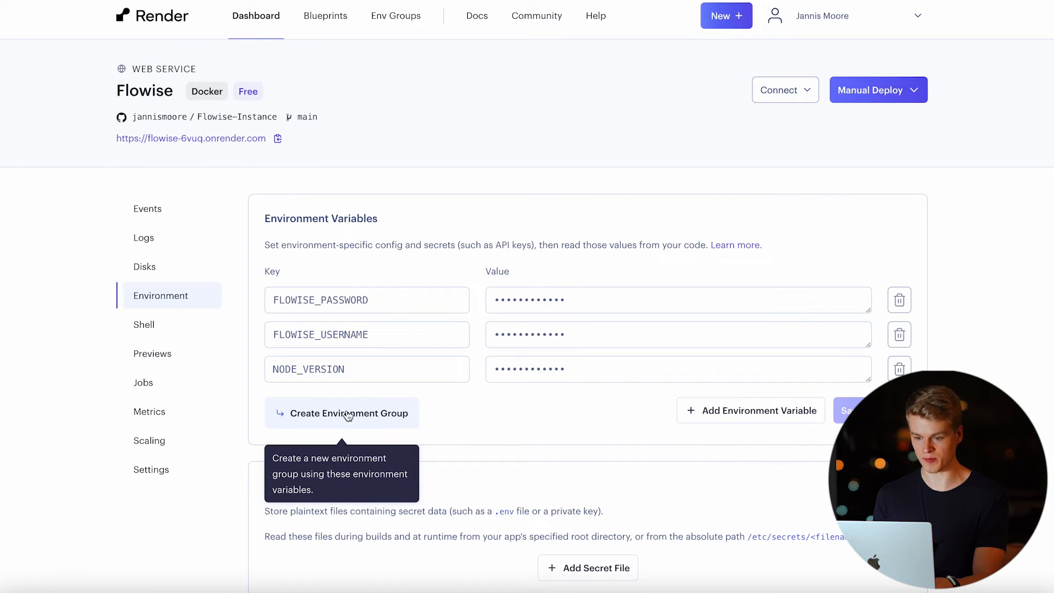
{"action": "left_click", "coordinate": [147, 209]}
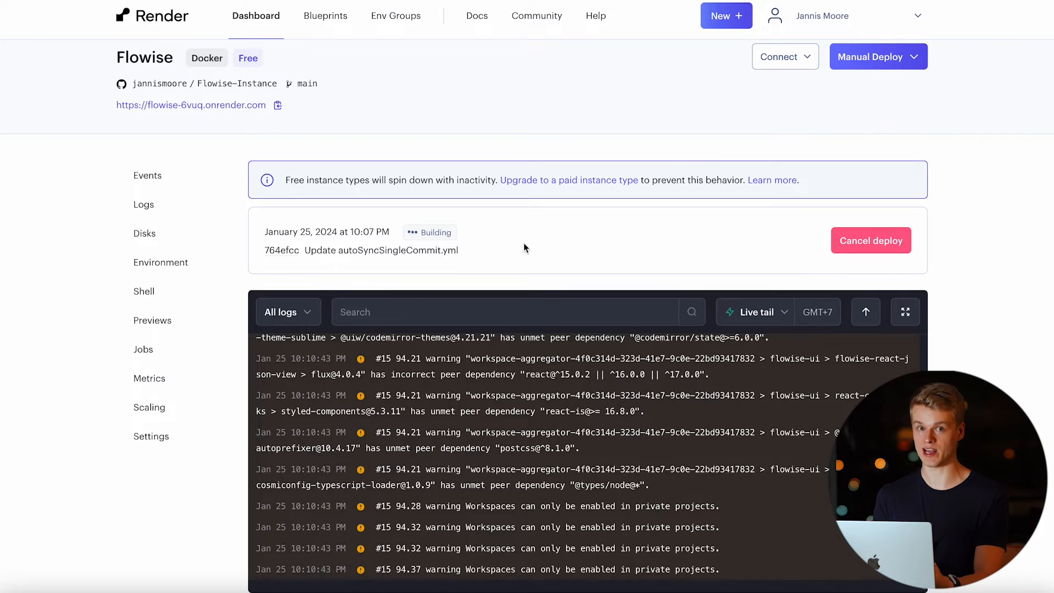
Scroll the Scaling page showing the upgrade prompt for Free instances.
{"action": "scroll", "scroll_direction": "down", "scroll_amount": 3}
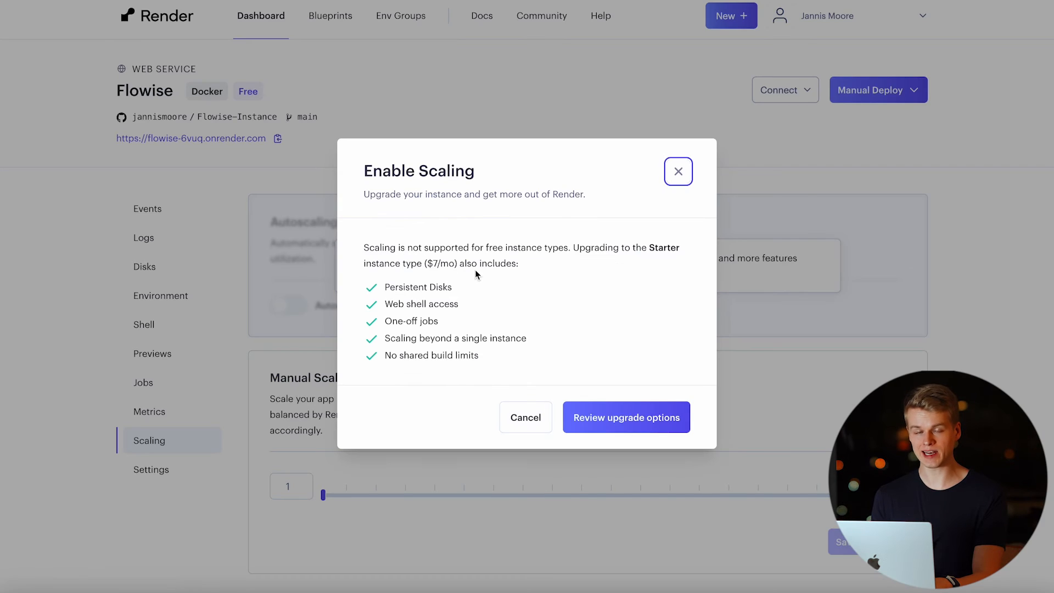
{"action": "mouse_move", "coordinate": [160, 270]}
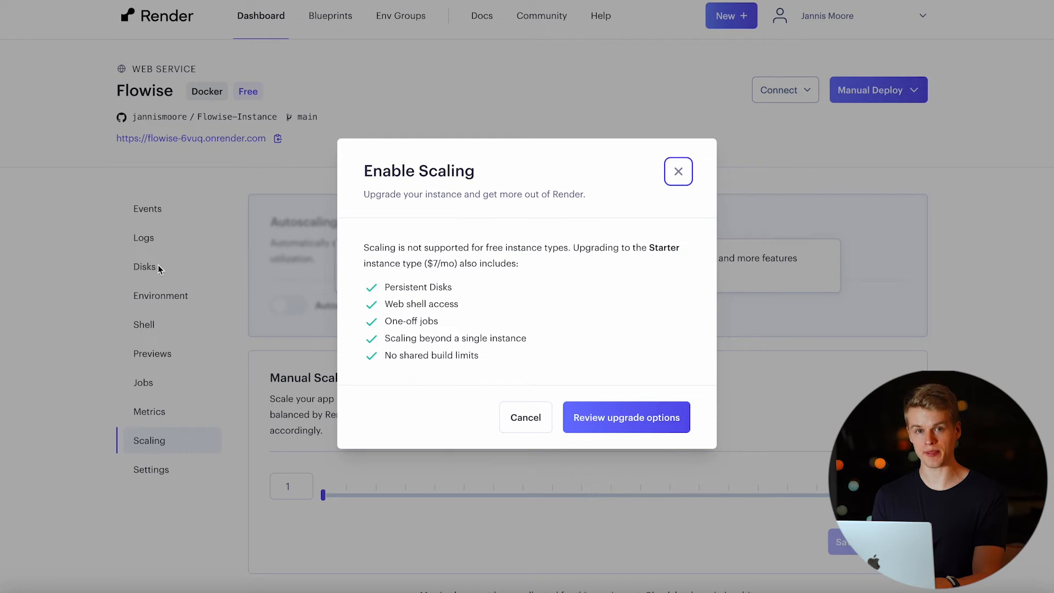
{"action": "mouse_move", "coordinate": [641, 299]}
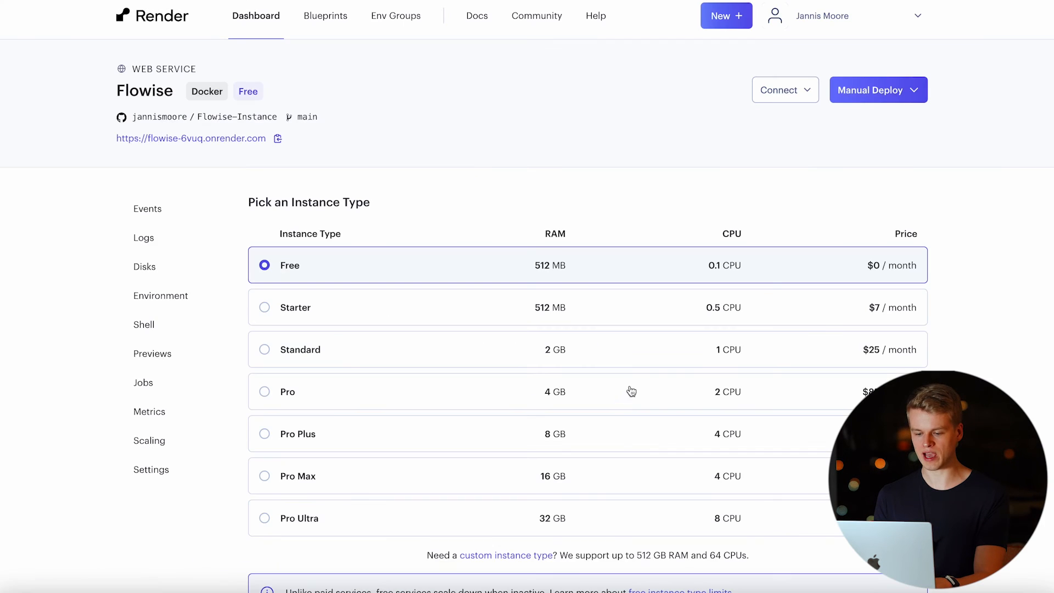
{"action": "mouse_move", "coordinate": [580, 111]}
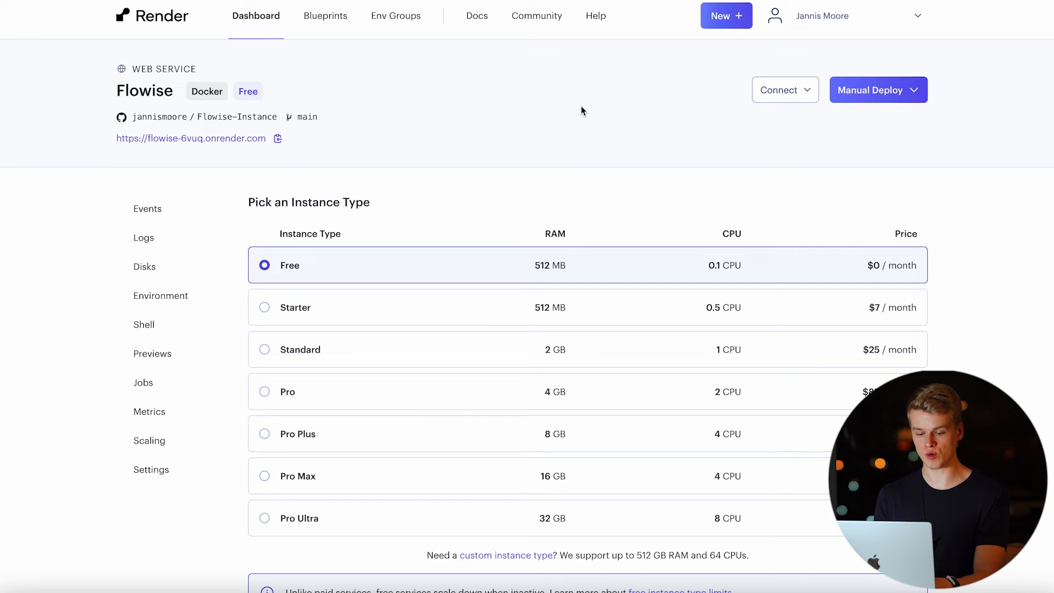
{"action": "mouse_move", "coordinate": [310, 358]}
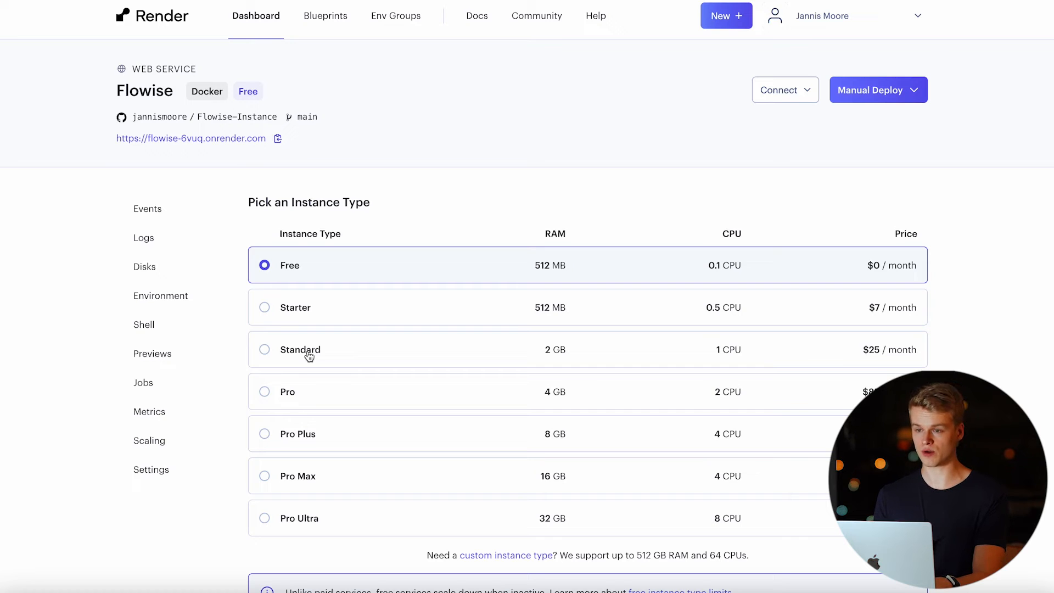
{"action": "mouse_move", "coordinate": [296, 306]}
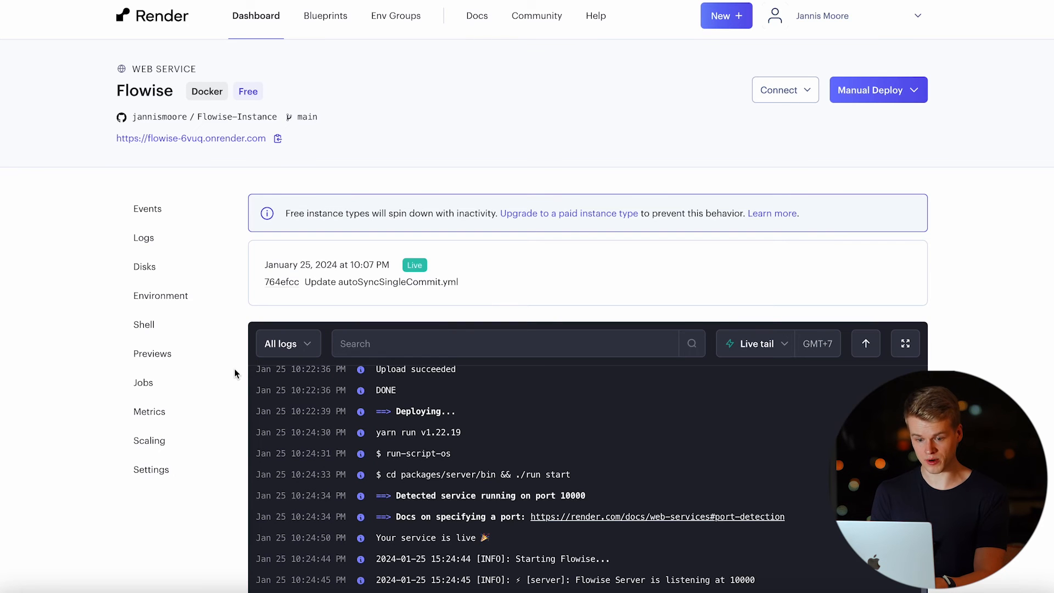
{"action": "mouse_move", "coordinate": [211, 143]}
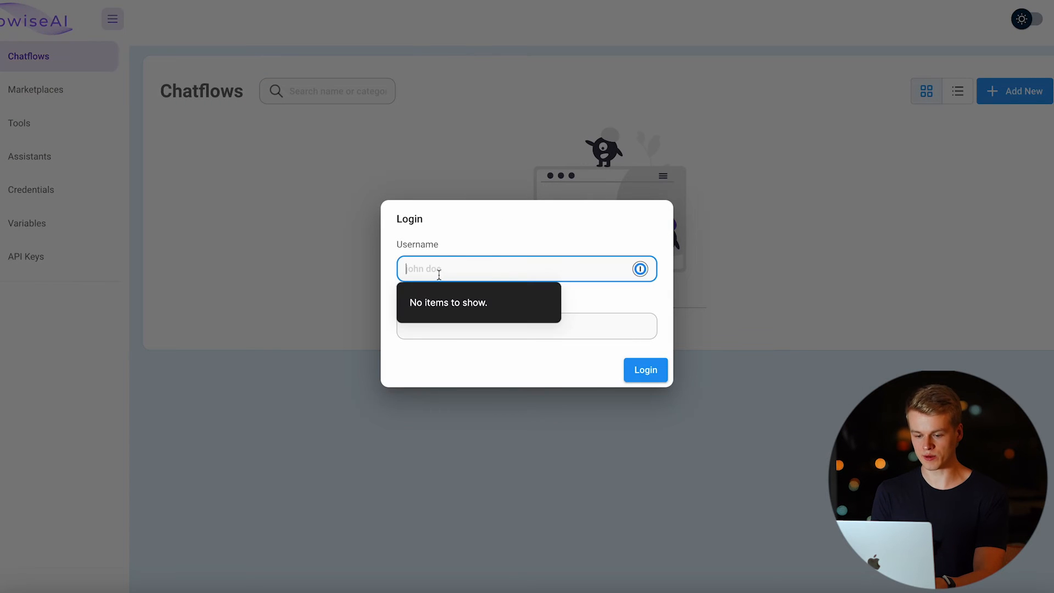
{"action": "type", "text": "use"}
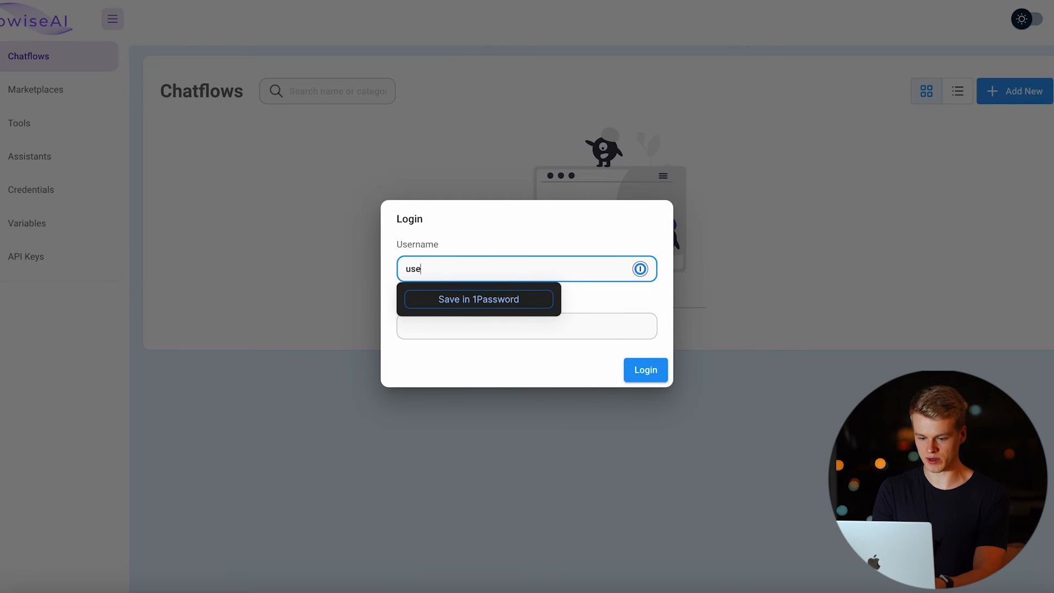
{"action": "type", "text": "••••"}
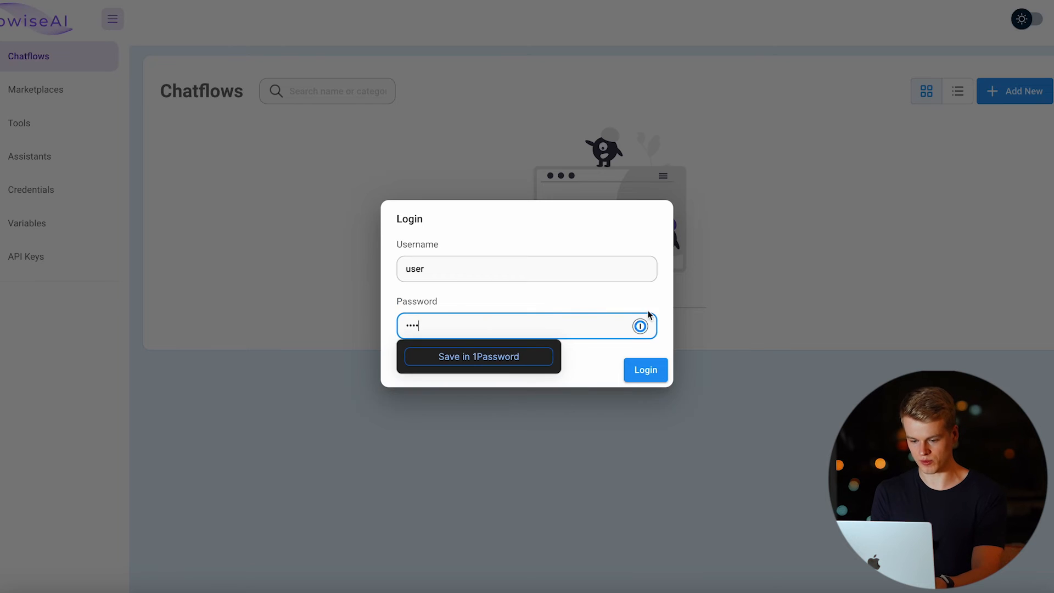
{"action": "left_click", "coordinate": [646, 370]}
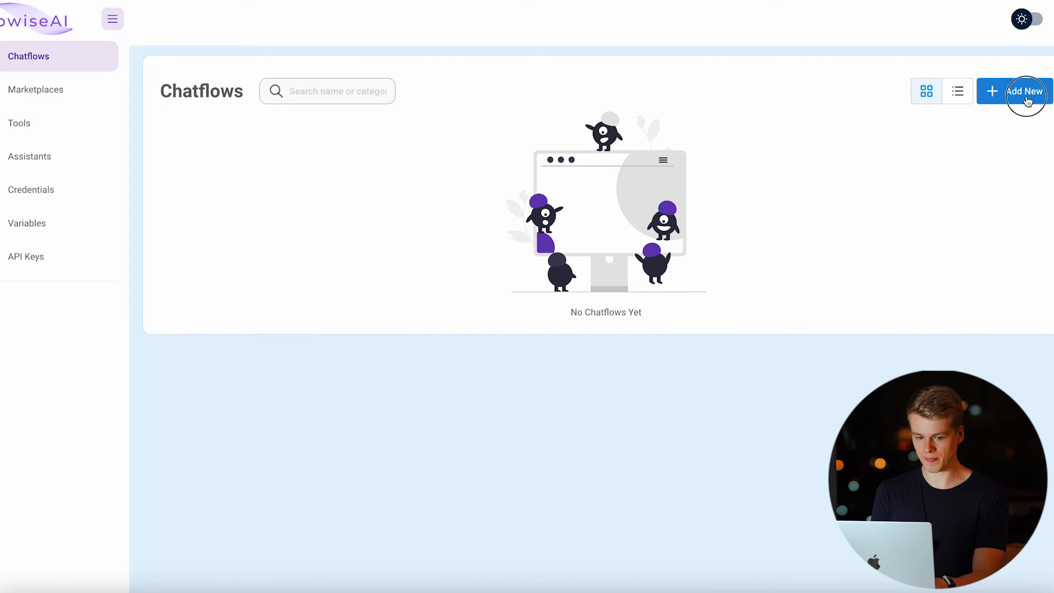
Create a new chatflow with an OpenAI Assistant node and save it as Demo B.
{"action": "left_click", "coordinate": [1025, 92]}
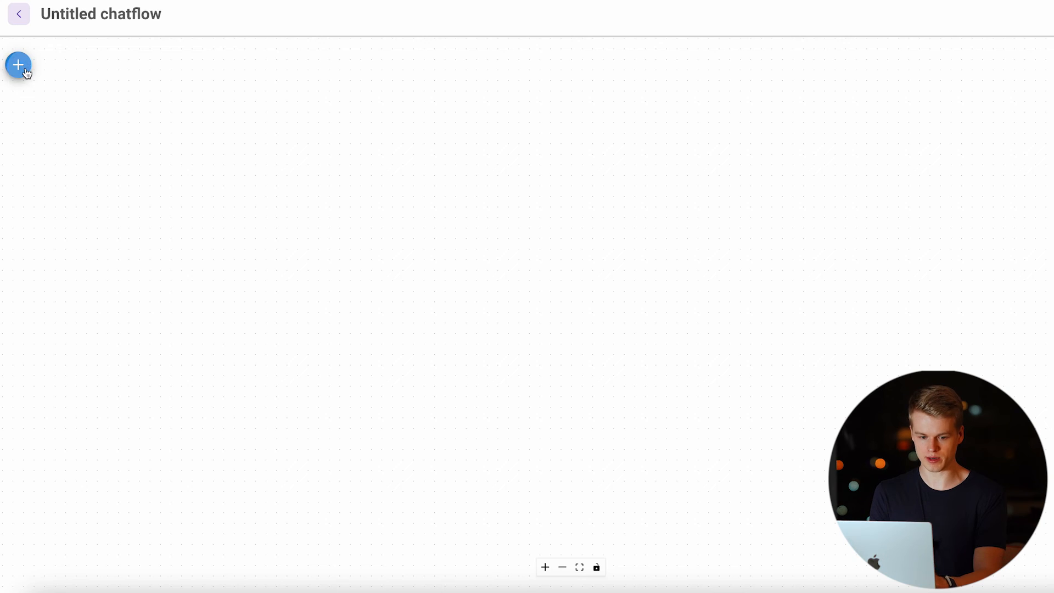
{"action": "left_click", "coordinate": [18, 65]}
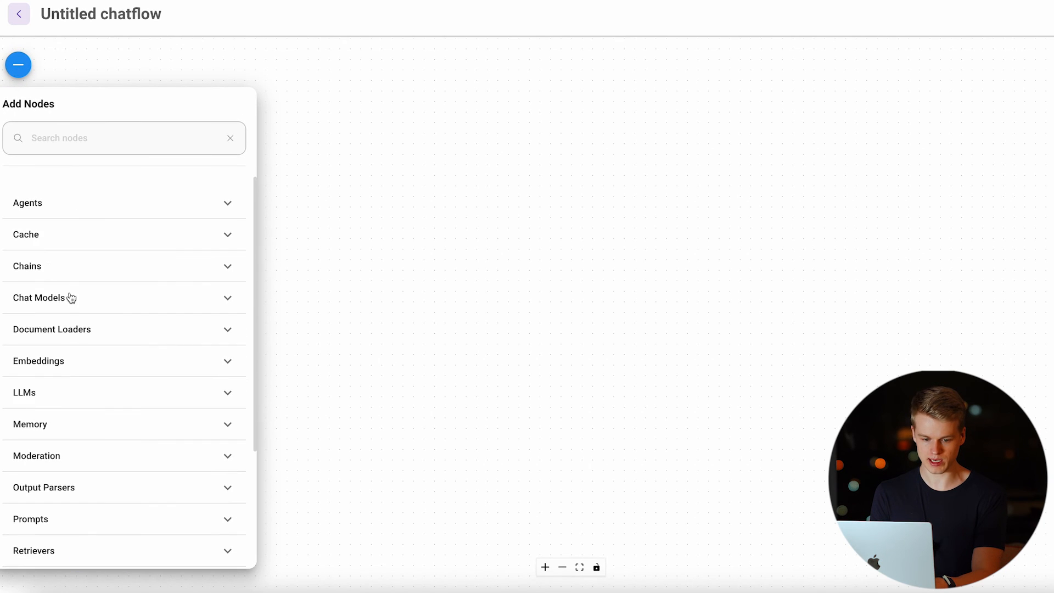
{"action": "left_click", "coordinate": [28, 202]}
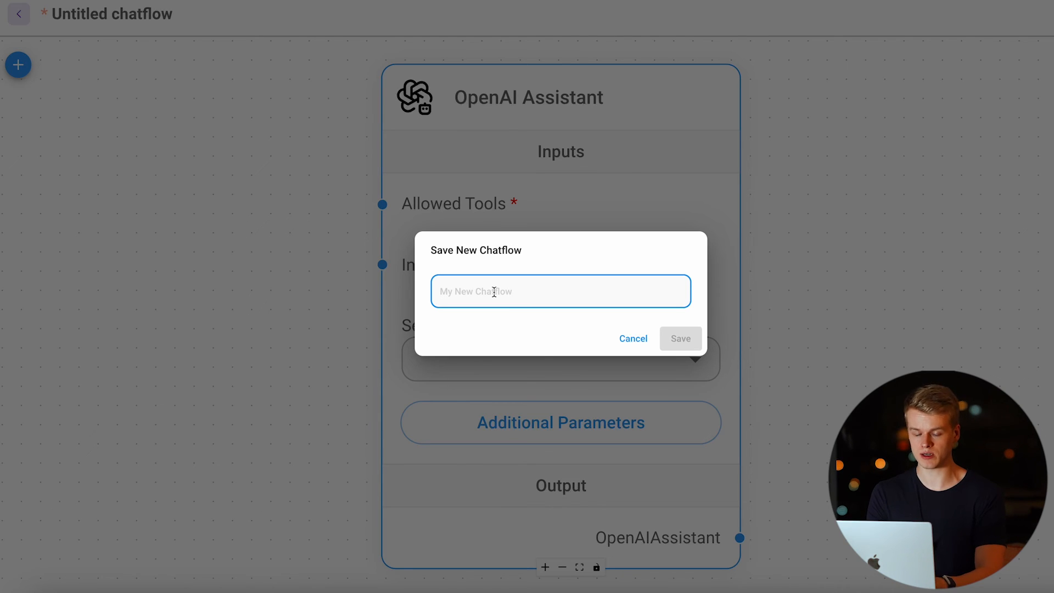
{"action": "type", "text": "Demo B"}
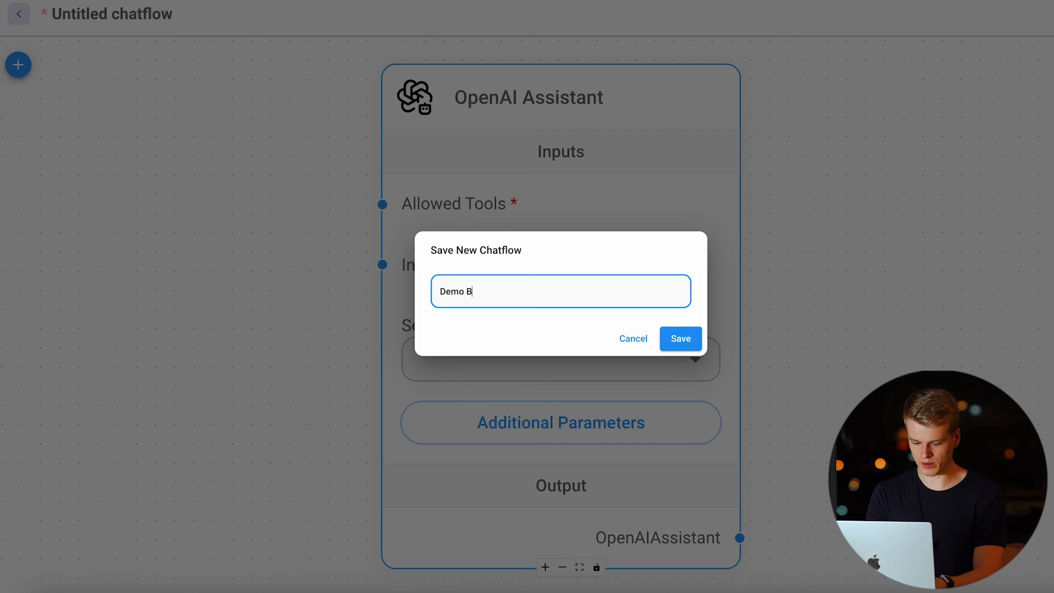
{"action": "left_click", "coordinate": [680, 338]}
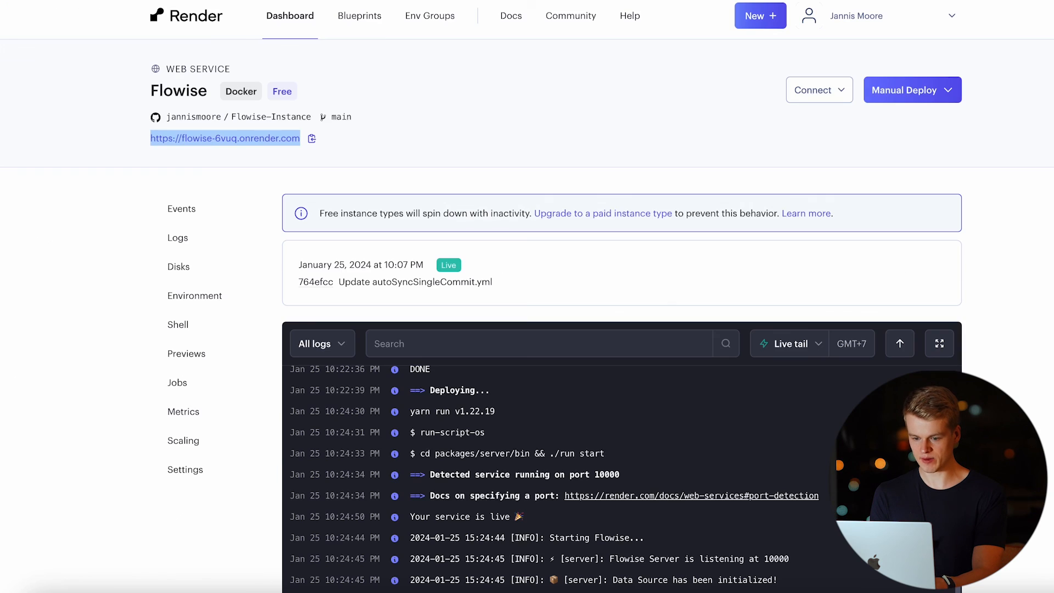
{"action": "mouse_move", "coordinate": [505, 133]}
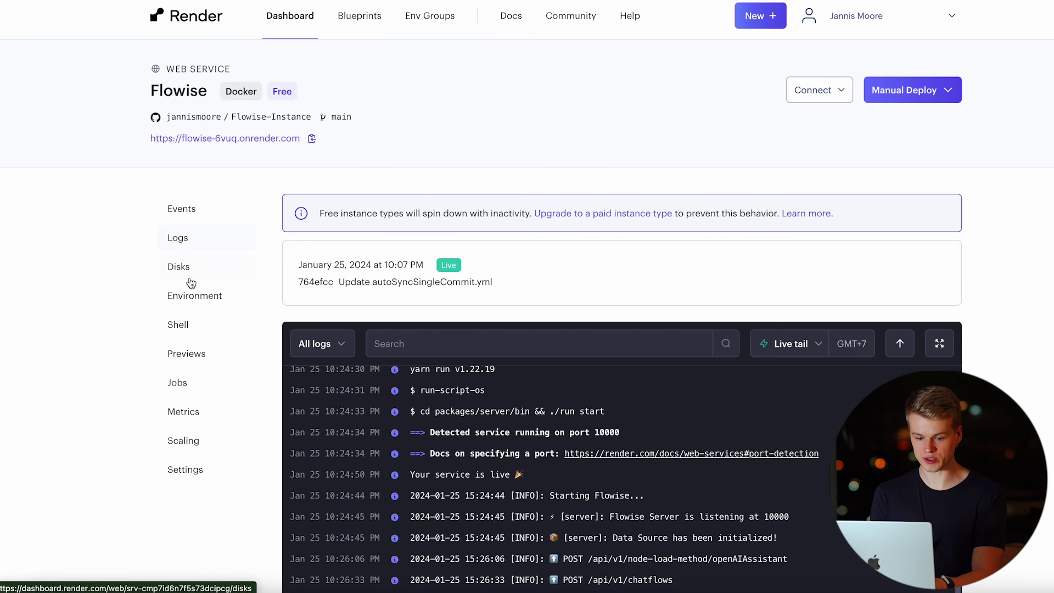
Check disk and instance-plan options, then view the three environment variables.
{"action": "left_click", "coordinate": [178, 266]}
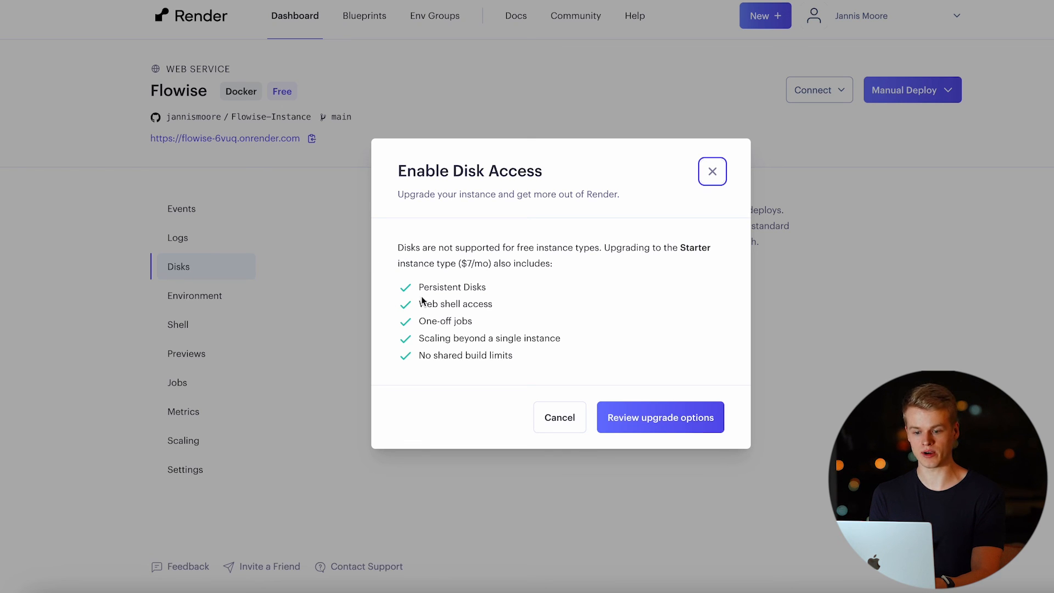
{"action": "mouse_move", "coordinate": [470, 299]}
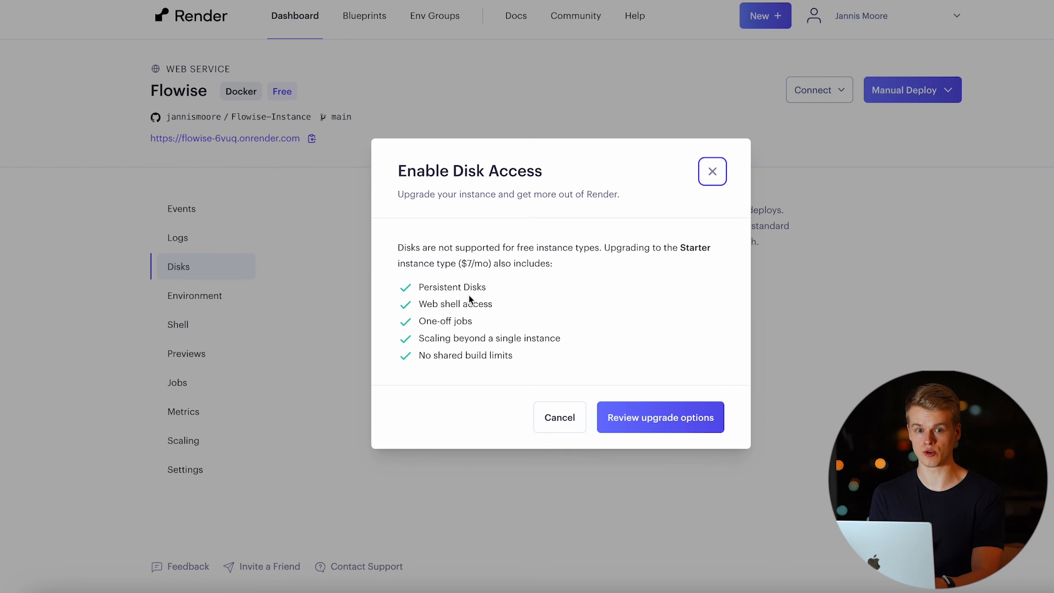
{"action": "left_click", "coordinate": [659, 417]}
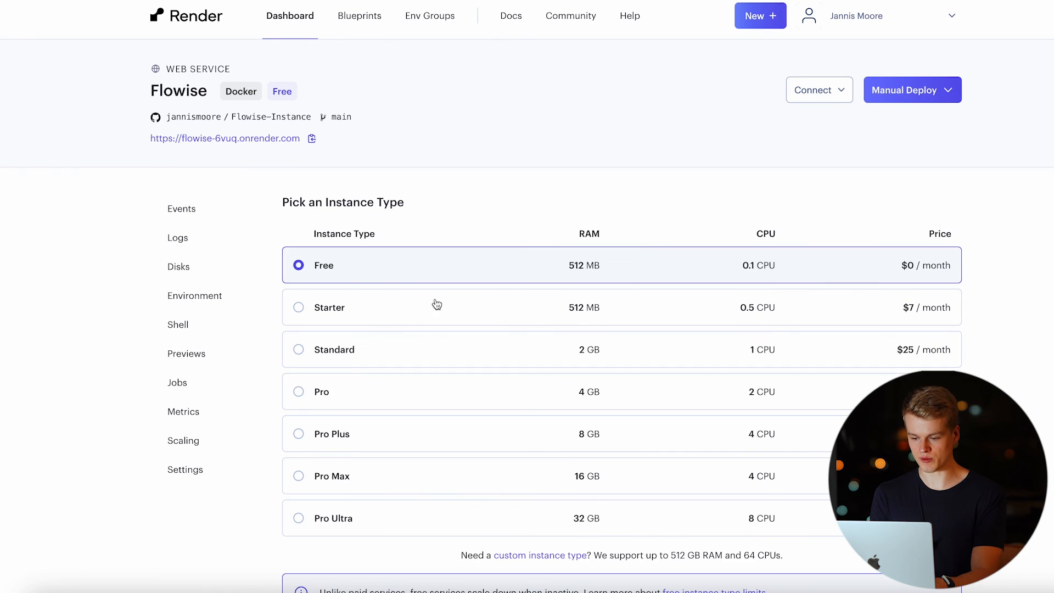
{"action": "mouse_move", "coordinate": [334, 360]}
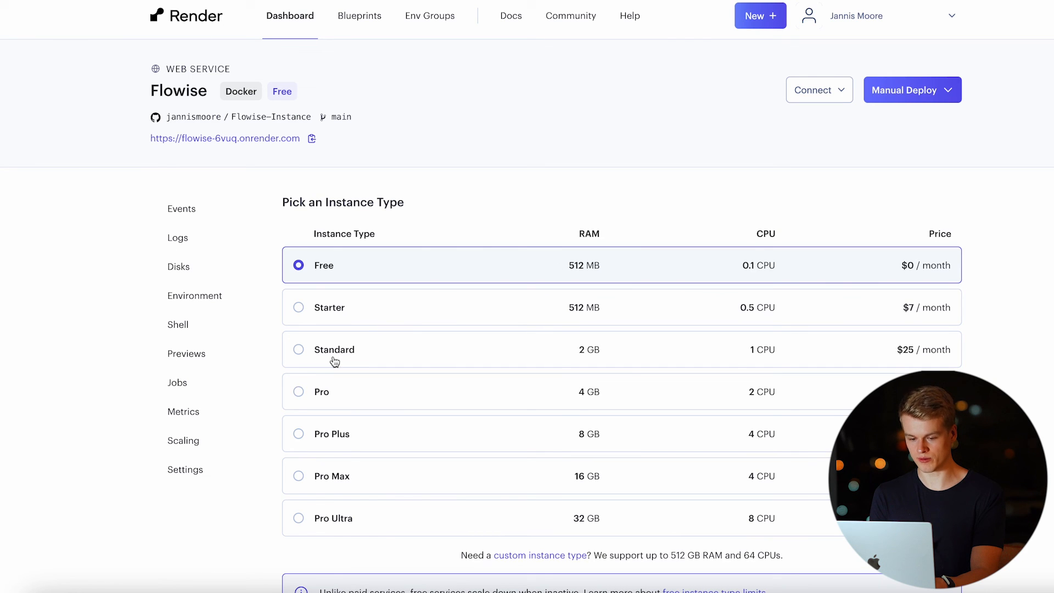
{"action": "left_click", "coordinate": [194, 296]}
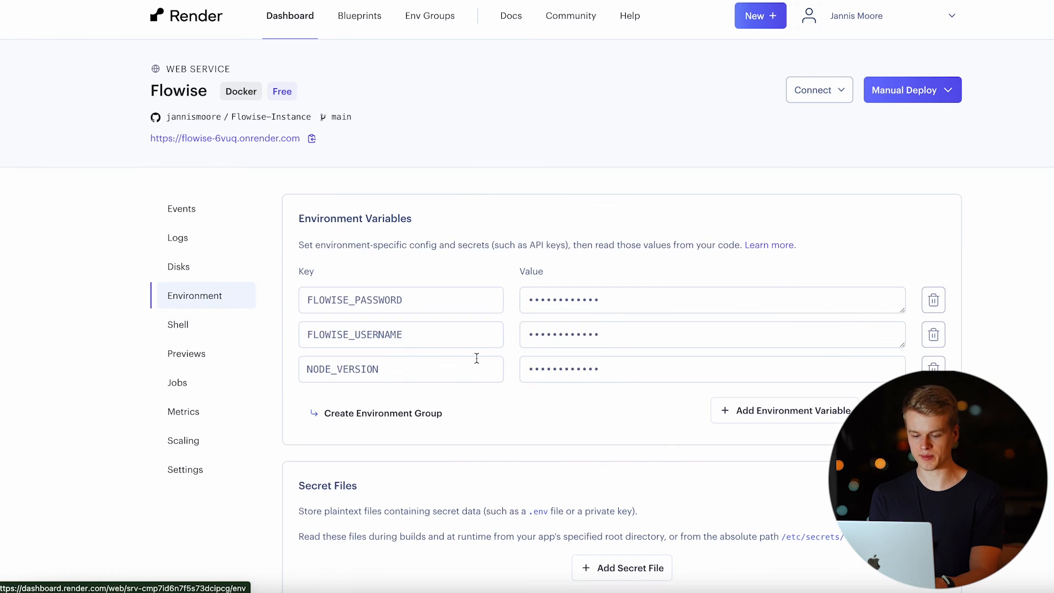